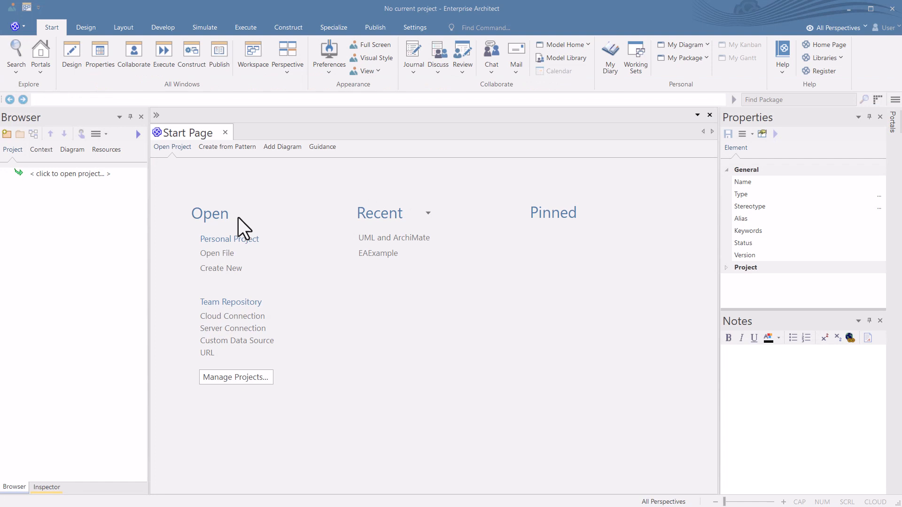
pyautogui.moveTo(131, 233)
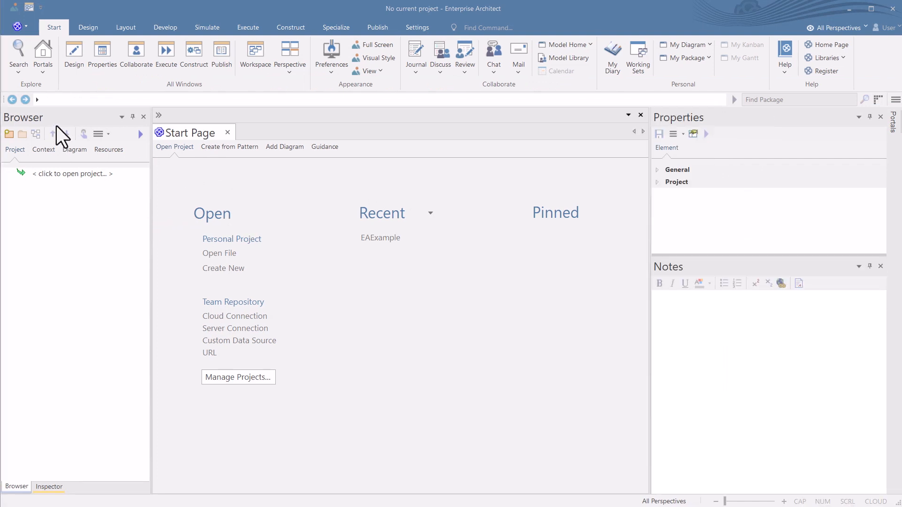
pyautogui.moveTo(206, 140)
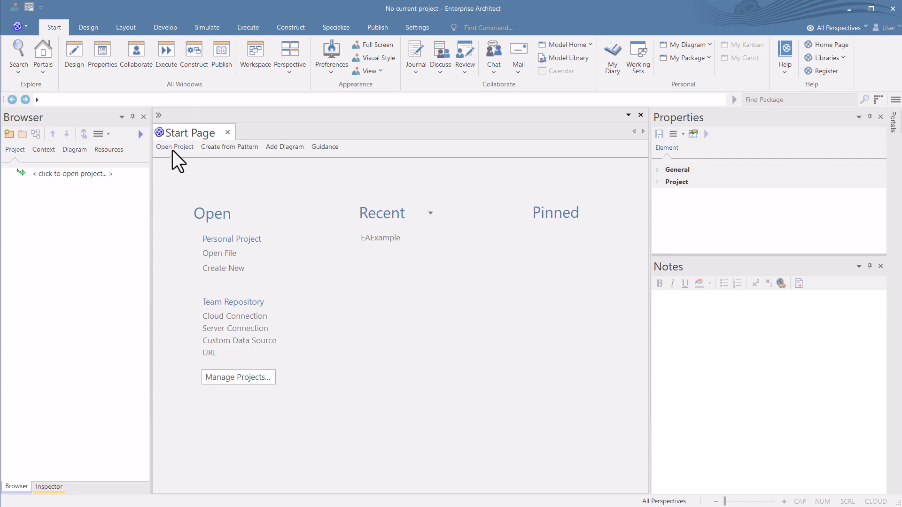
pyautogui.moveTo(238, 161)
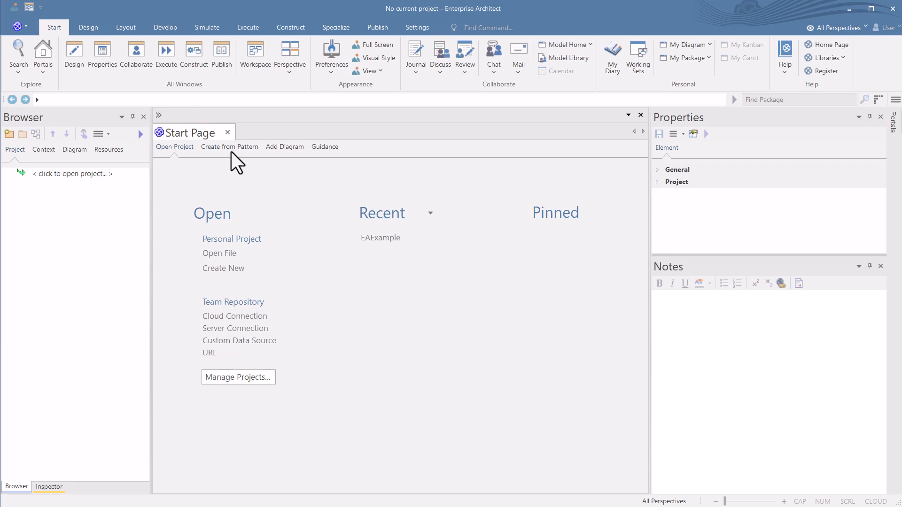
# Browse the Start Page options and back out of opening an existing project file
pyautogui.click(324, 147)
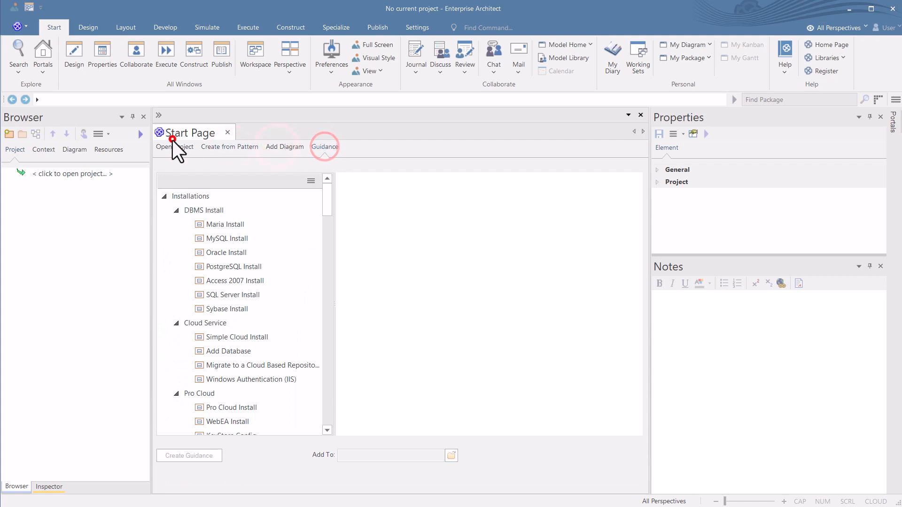
pyautogui.click(175, 147)
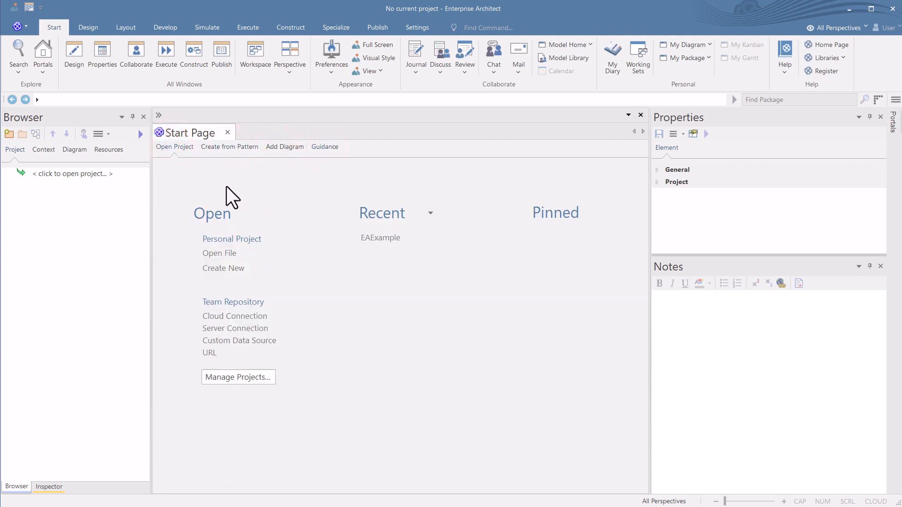
pyautogui.moveTo(302, 256)
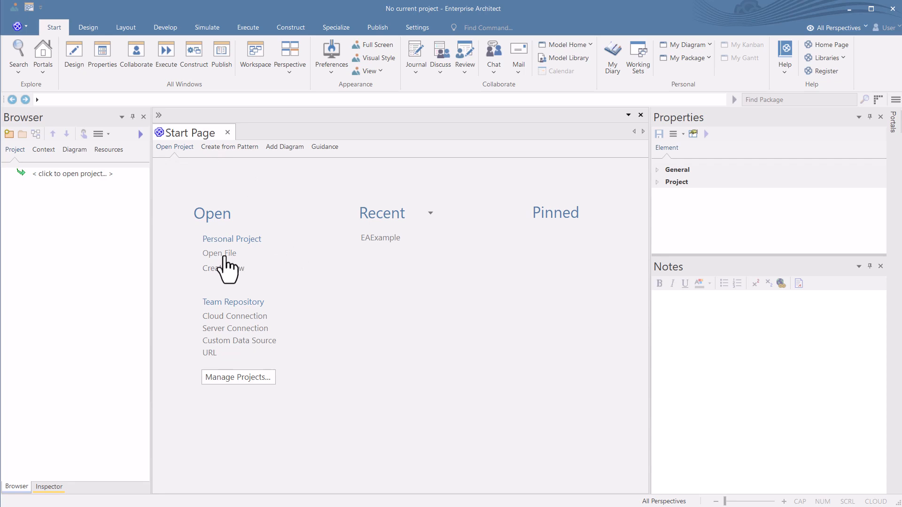
pyautogui.click(219, 253)
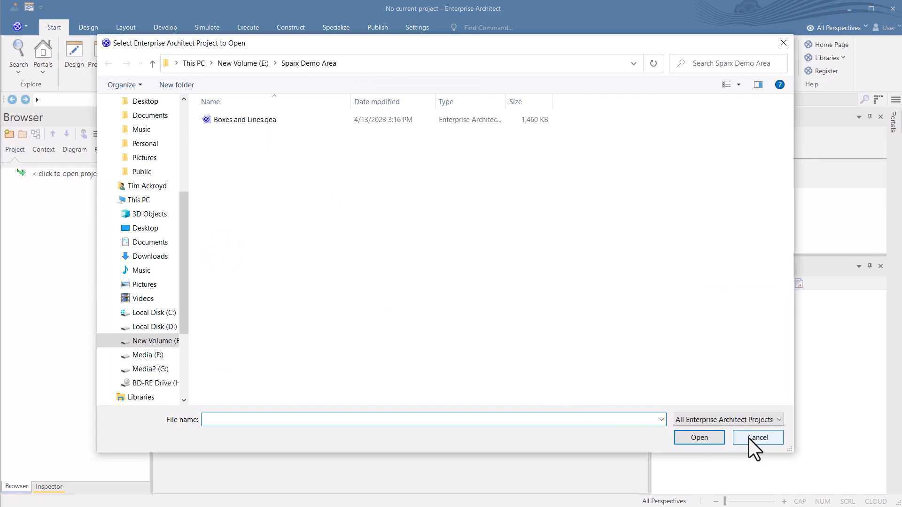
pyautogui.click(757, 438)
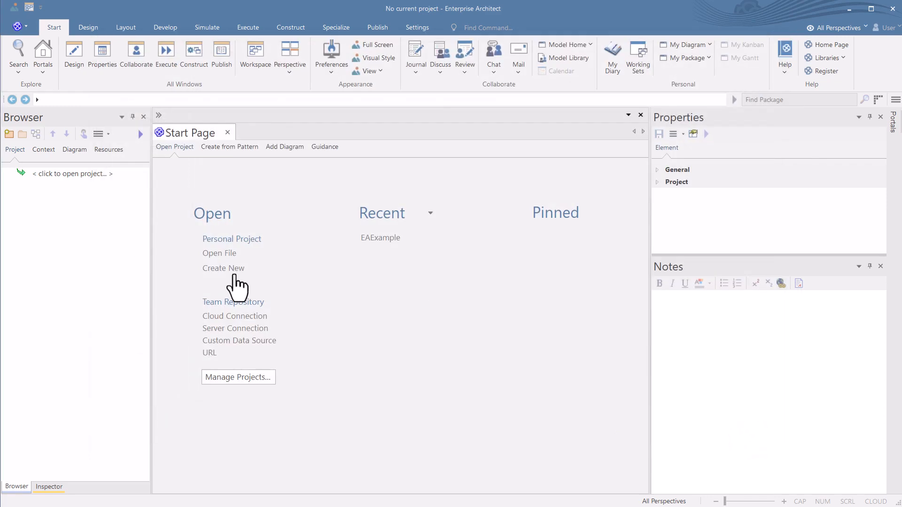
# Create a new local project saved as Demo with a single Model root
pyautogui.click(223, 268)
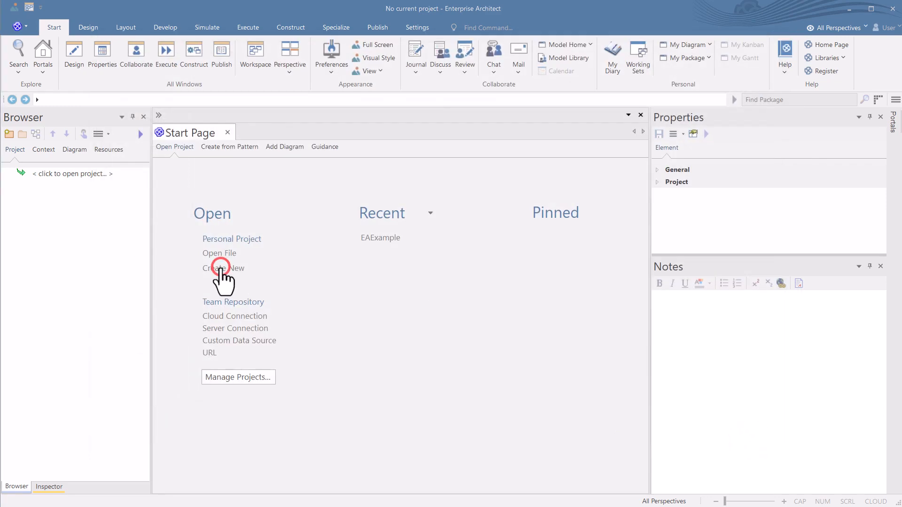
pyautogui.click(225, 268)
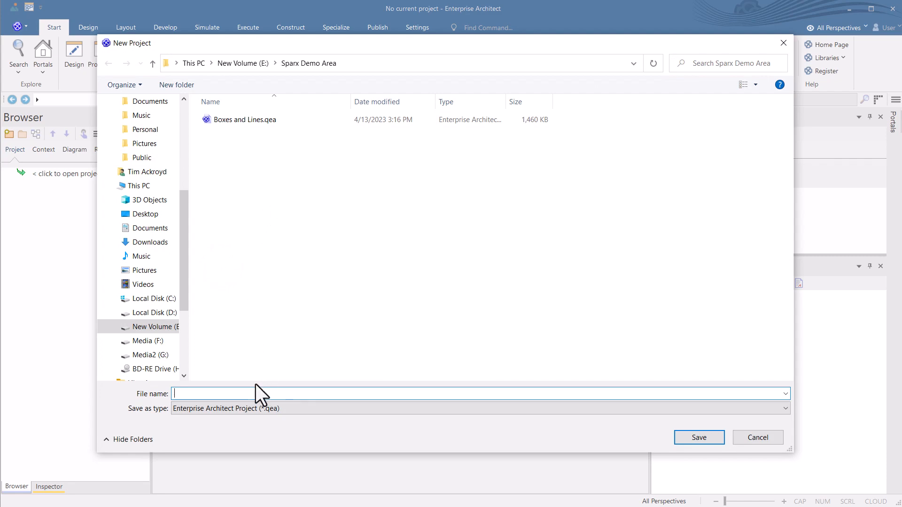
pyautogui.write('Dem')
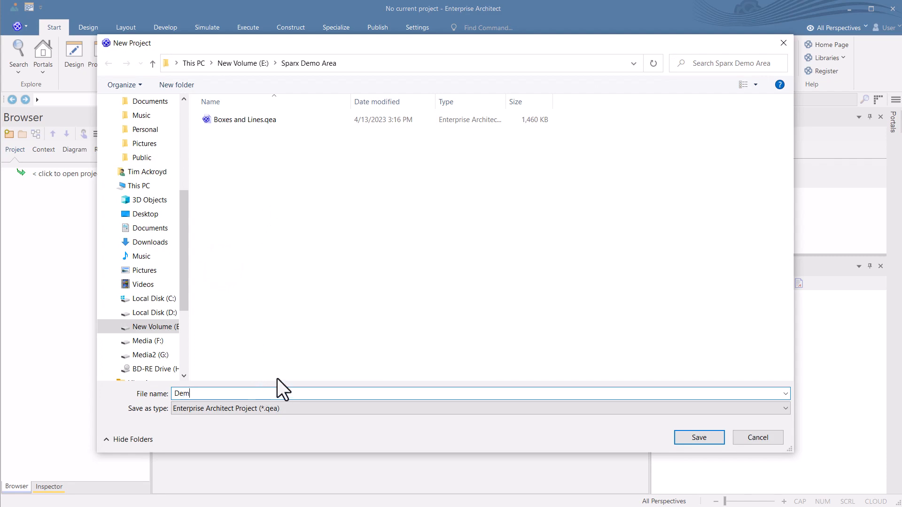
pyautogui.click(698, 436)
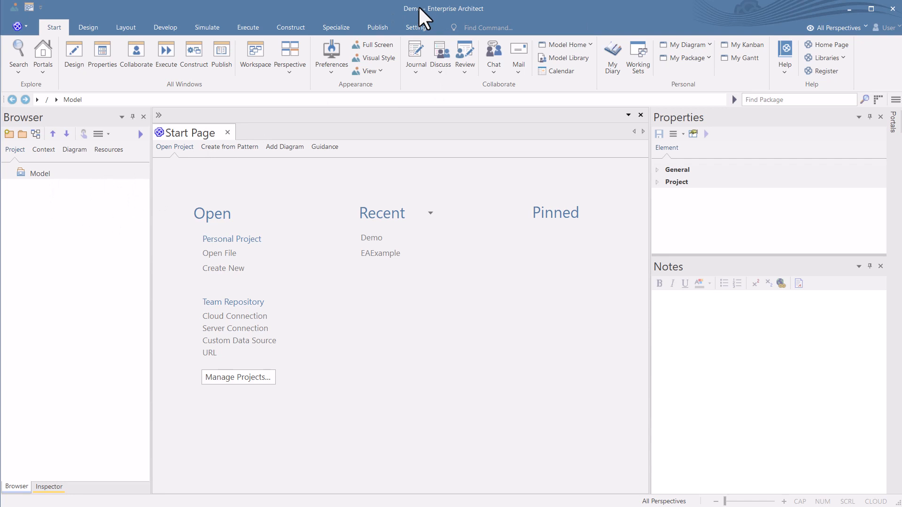
pyautogui.moveTo(699, 208)
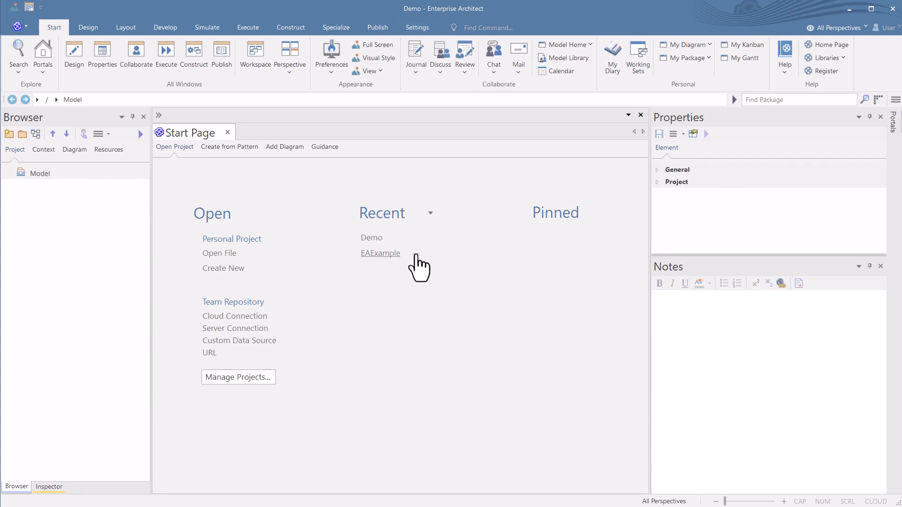
pyautogui.moveTo(299, 270)
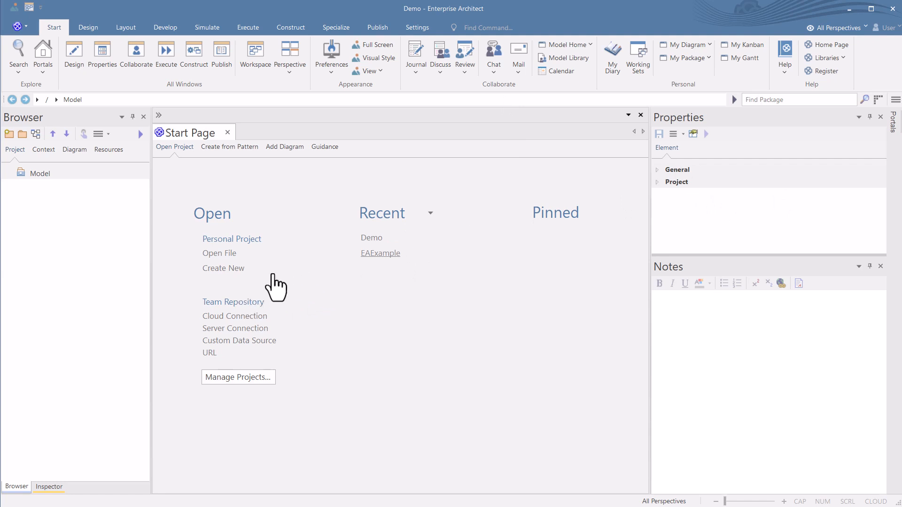
pyautogui.moveTo(393, 244)
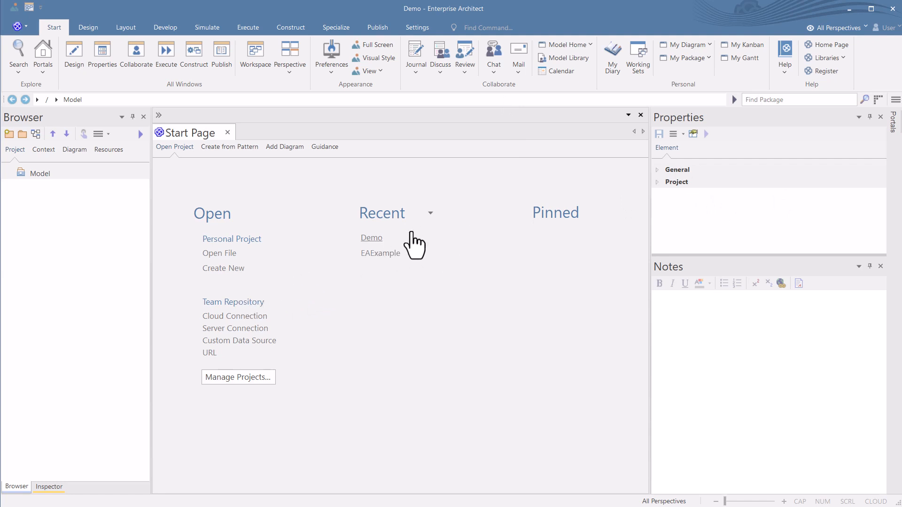
pyautogui.moveTo(402, 229)
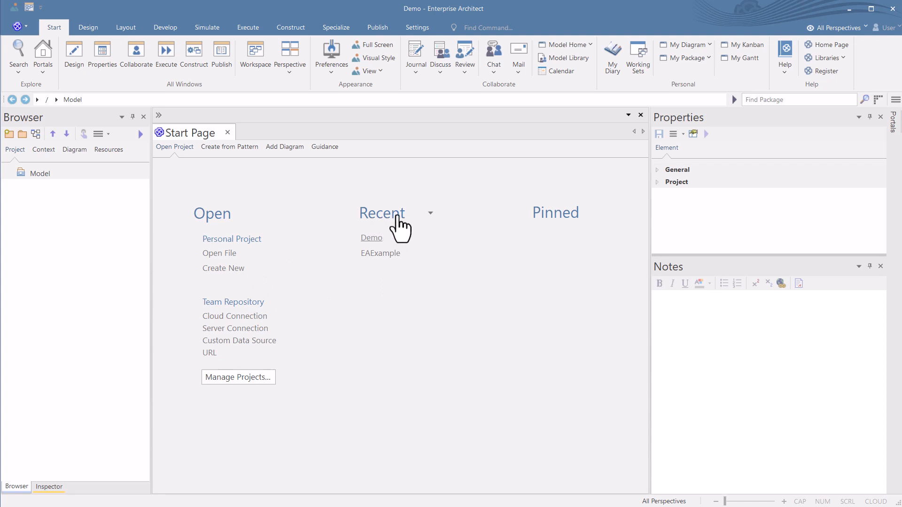
pyautogui.moveTo(410, 225)
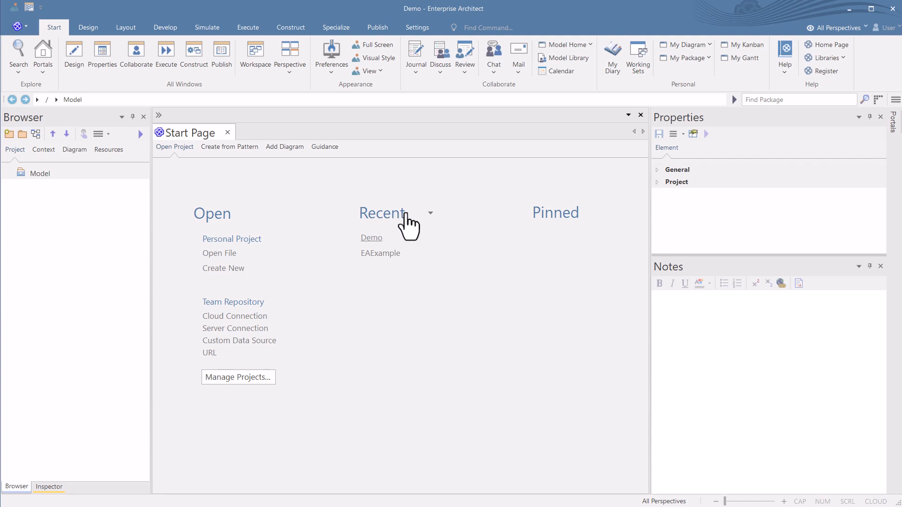
pyautogui.moveTo(379, 252)
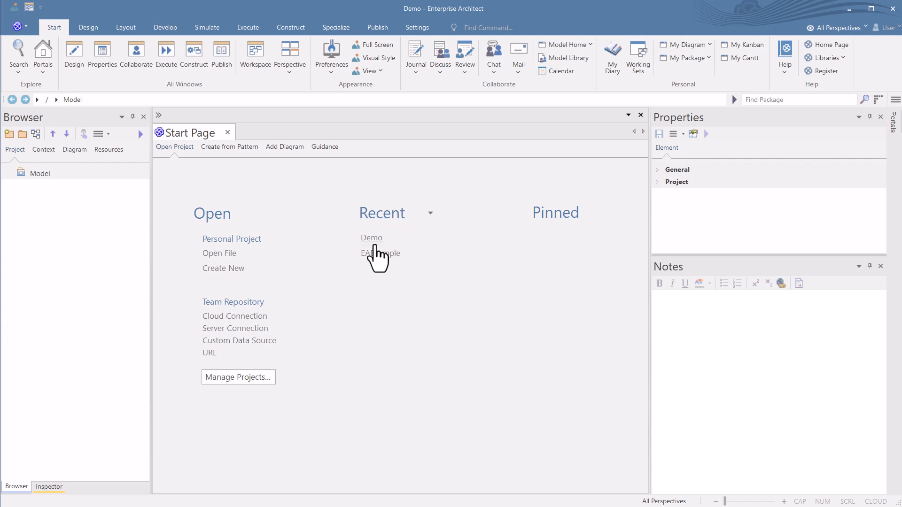
pyautogui.moveTo(378, 252)
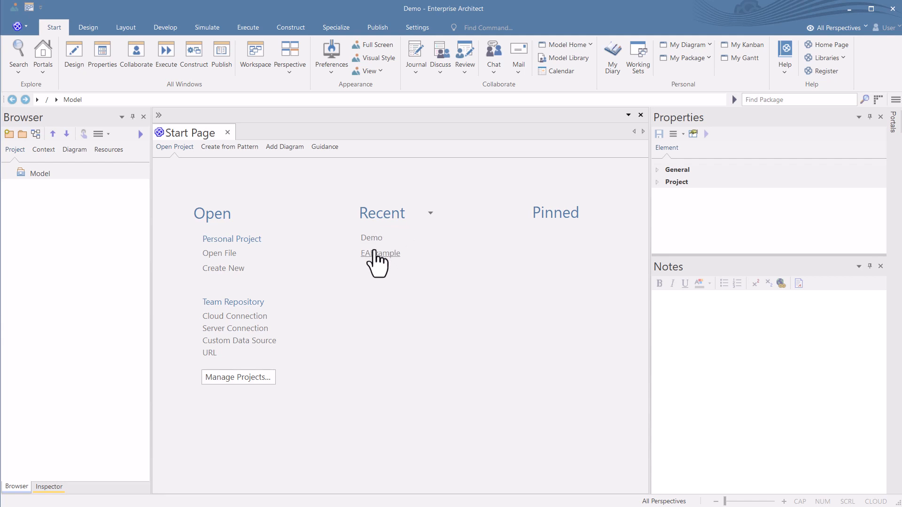
pyautogui.click(380, 253)
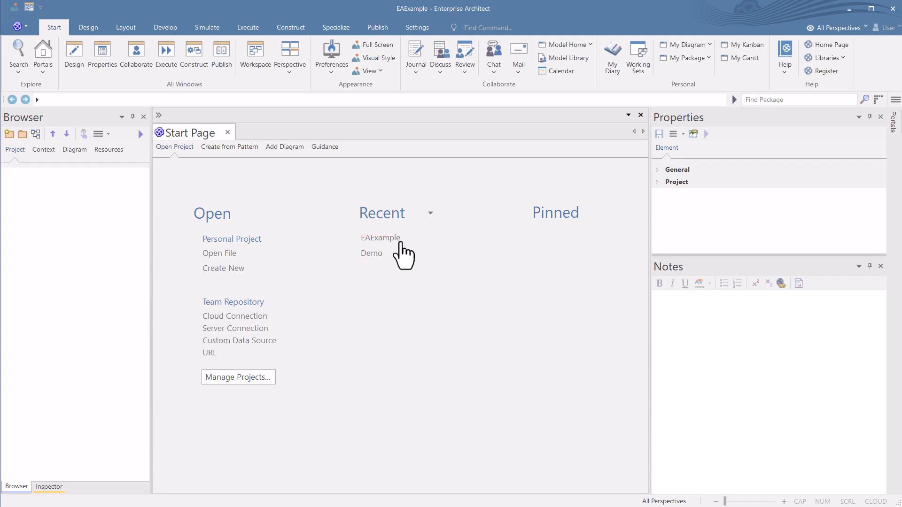
pyautogui.doubleClick(379, 238)
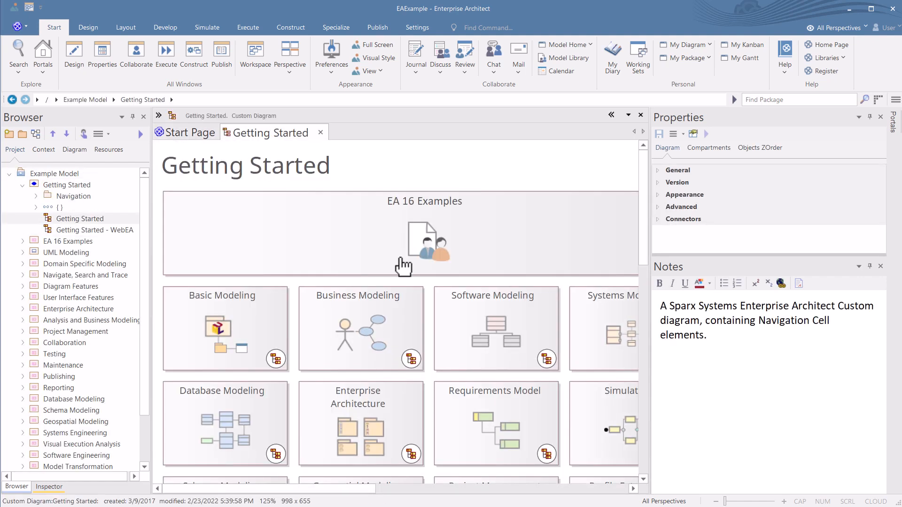
pyautogui.click(190, 132)
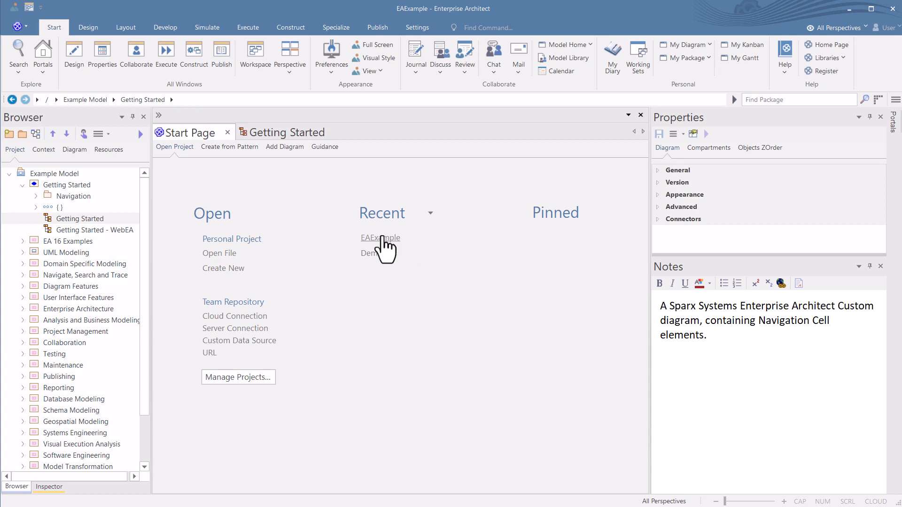
pyautogui.click(430, 214)
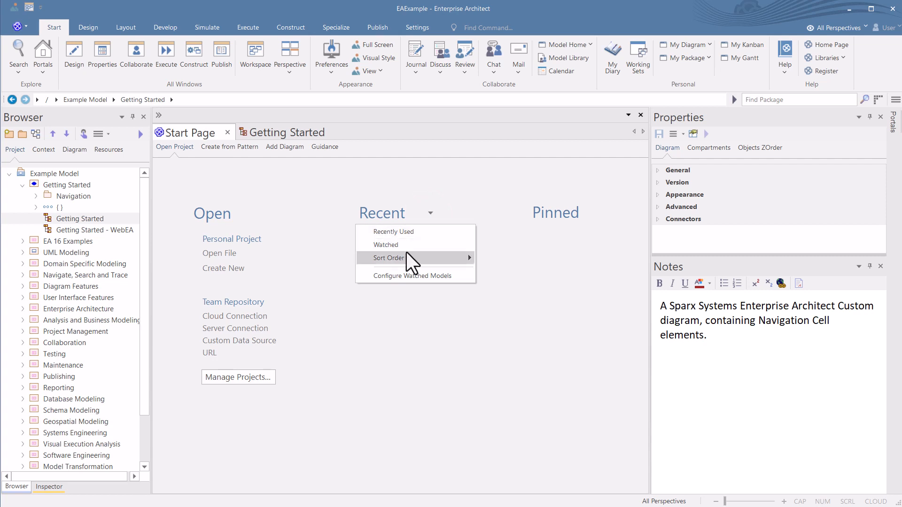
pyautogui.moveTo(390, 258)
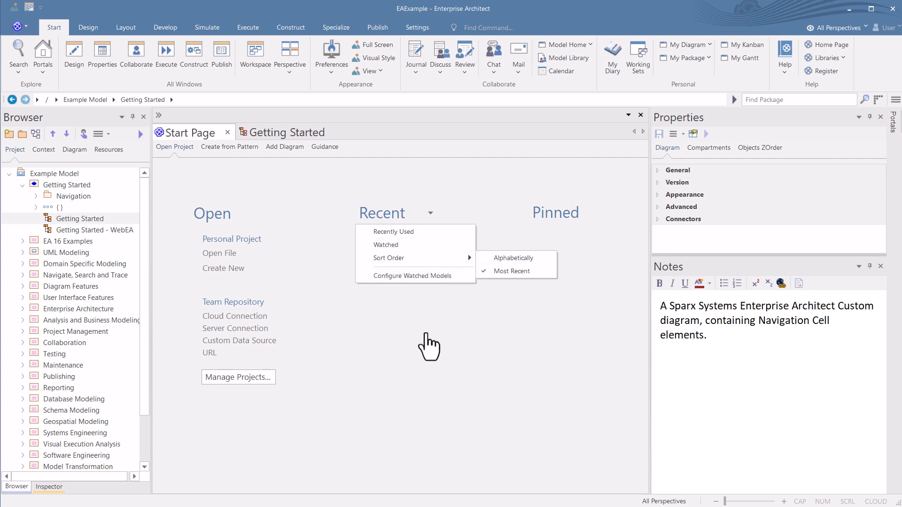
pyautogui.click(372, 238)
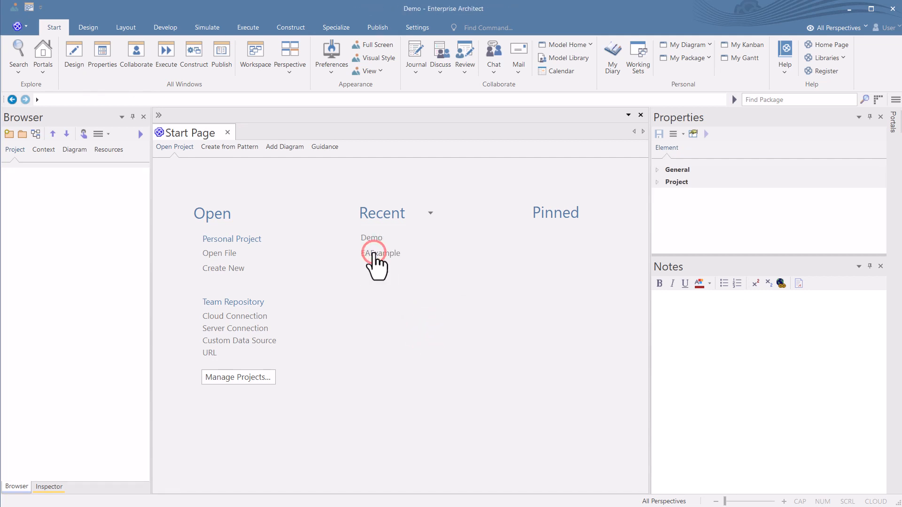
# Pin the EAExample project connection so it lists under Pinned
pyautogui.click(380, 253)
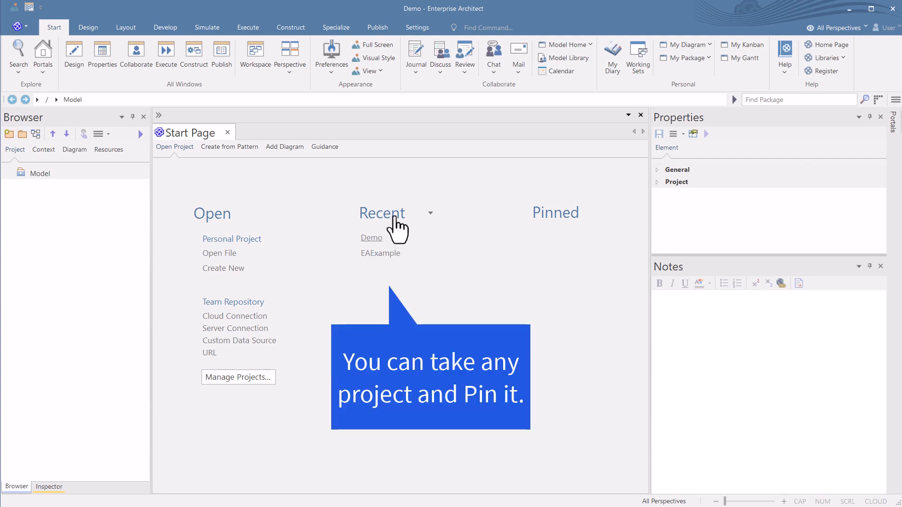
pyautogui.moveTo(357, 314)
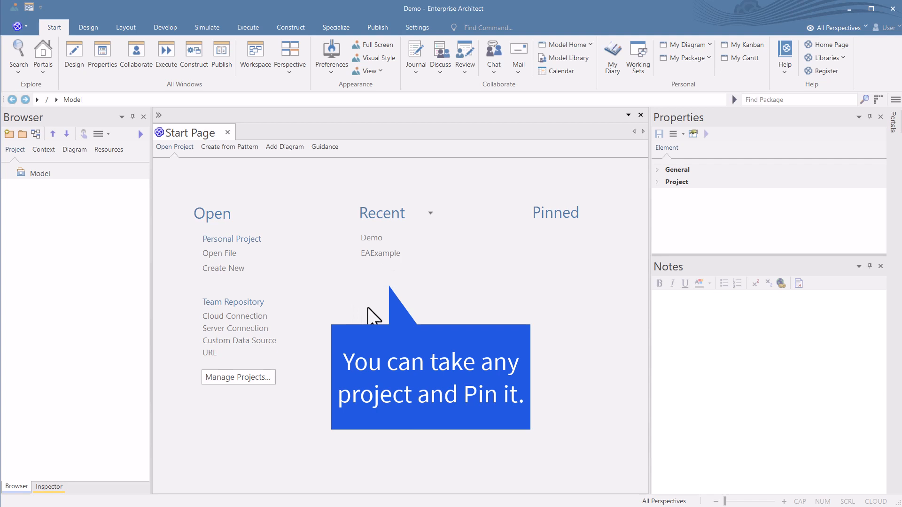
pyautogui.moveTo(383, 317)
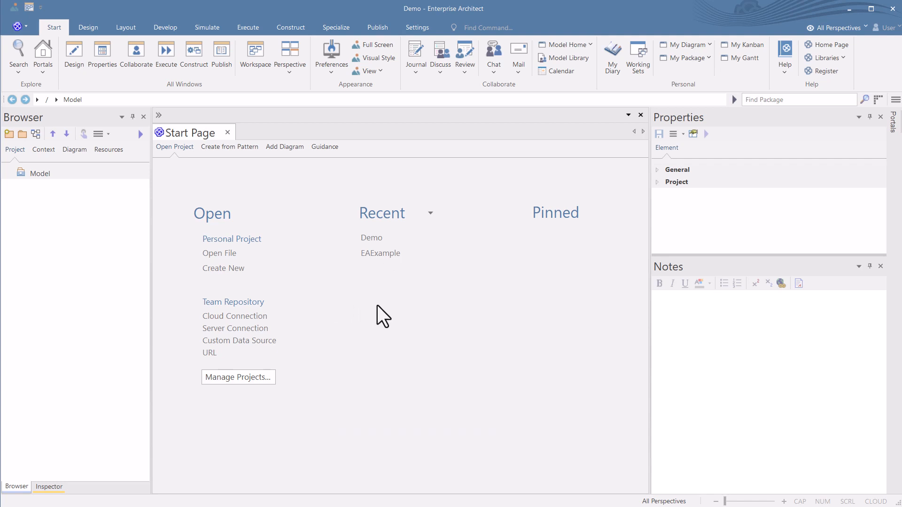
pyautogui.moveTo(409, 293)
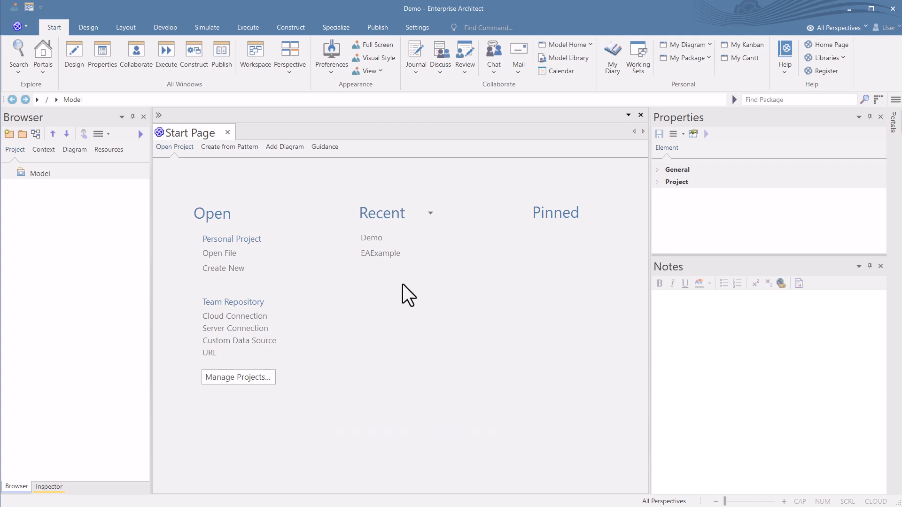
pyautogui.moveTo(399, 285)
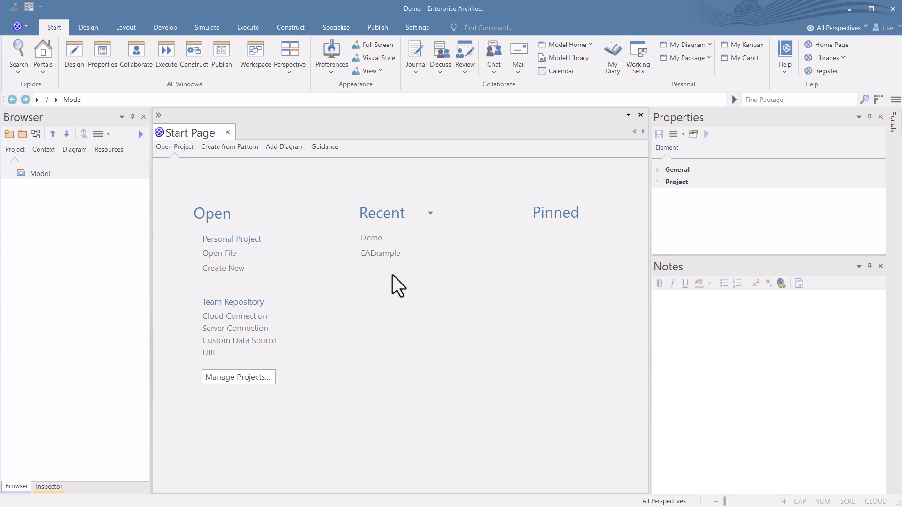
pyautogui.rightClick(380, 252)
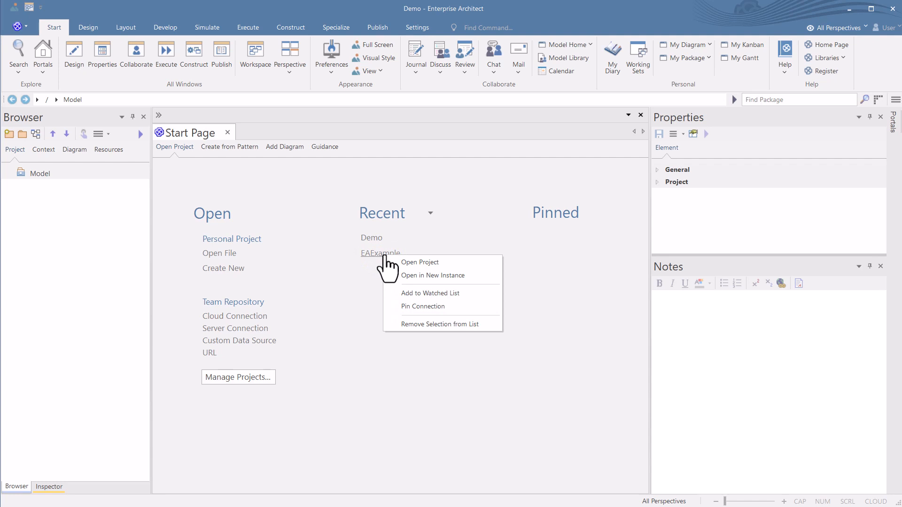
pyautogui.moveTo(426, 306)
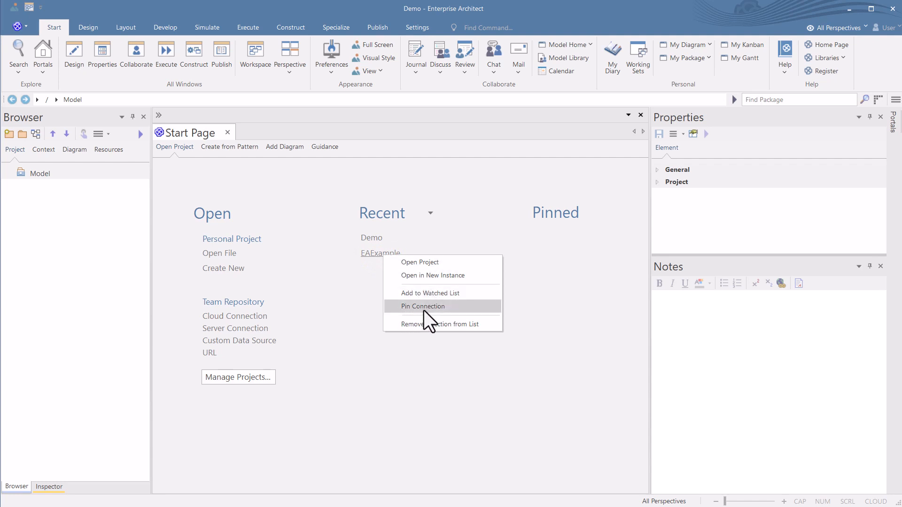
pyautogui.click(422, 306)
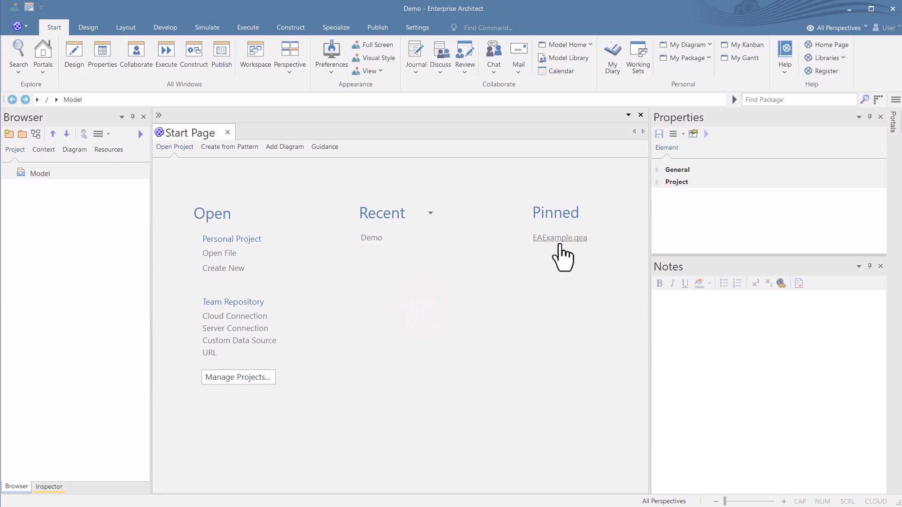
pyautogui.moveTo(496, 283)
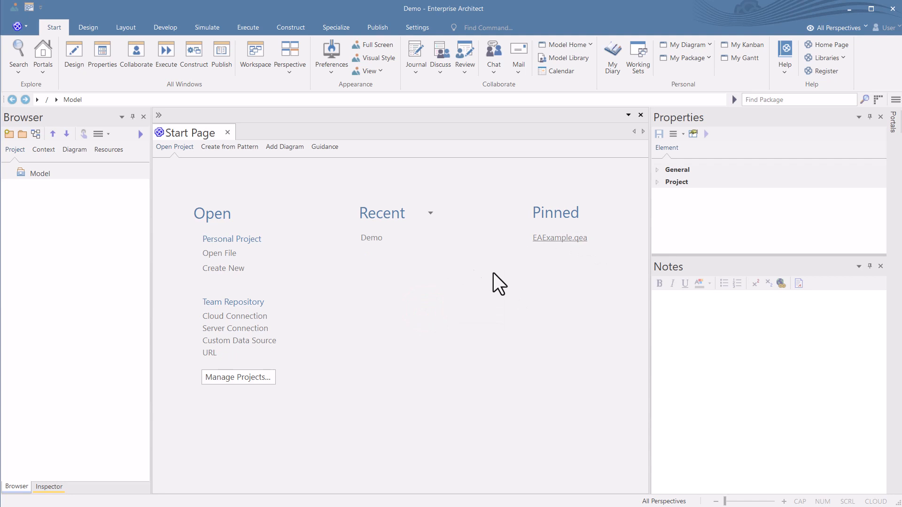
pyautogui.rightClick(559, 237)
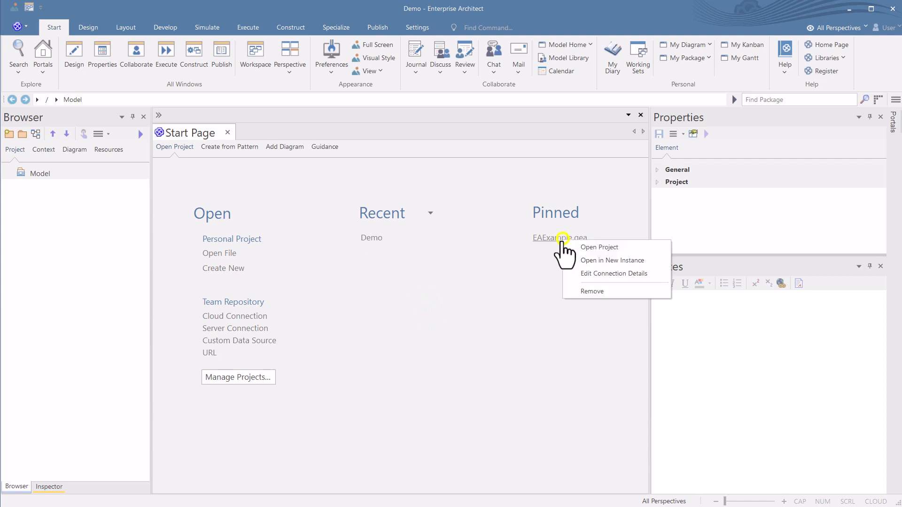
pyautogui.moveTo(481, 282)
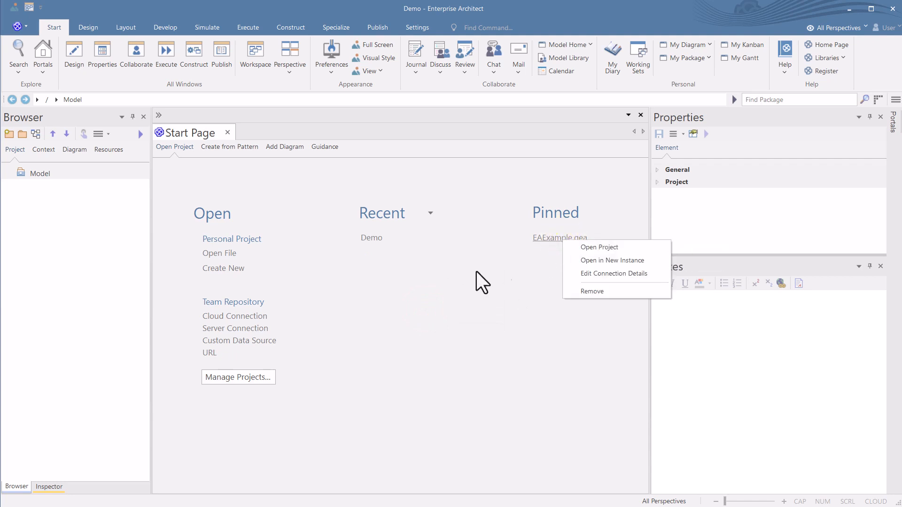
# Pin the Demo project, then remove it from the pinned list again
pyautogui.rightClick(372, 237)
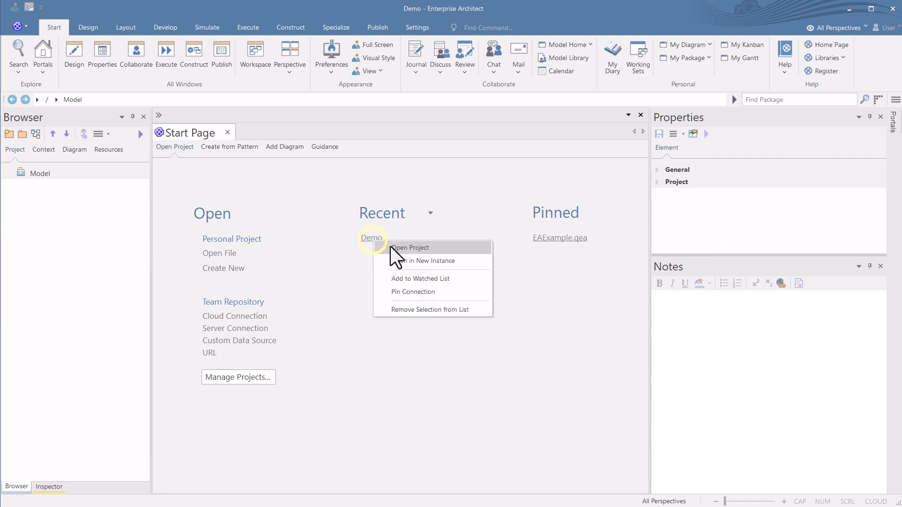
pyautogui.click(412, 291)
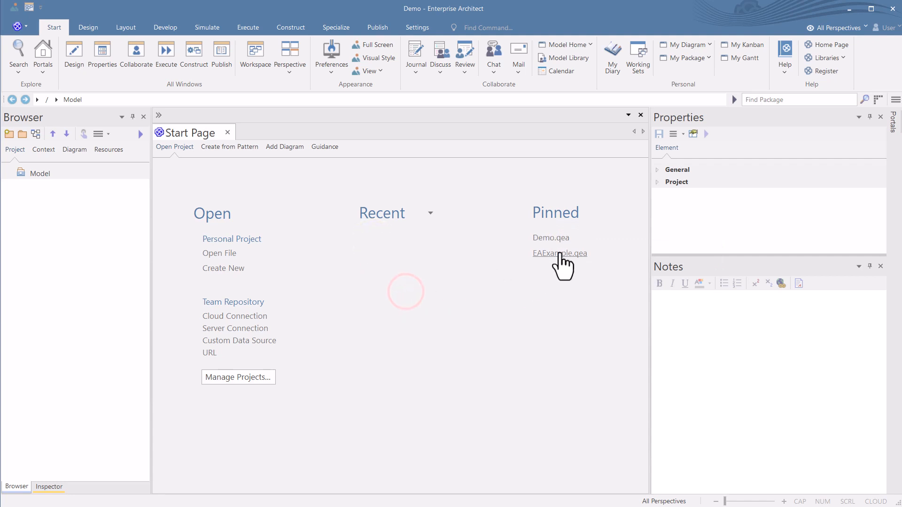
pyautogui.rightClick(558, 252)
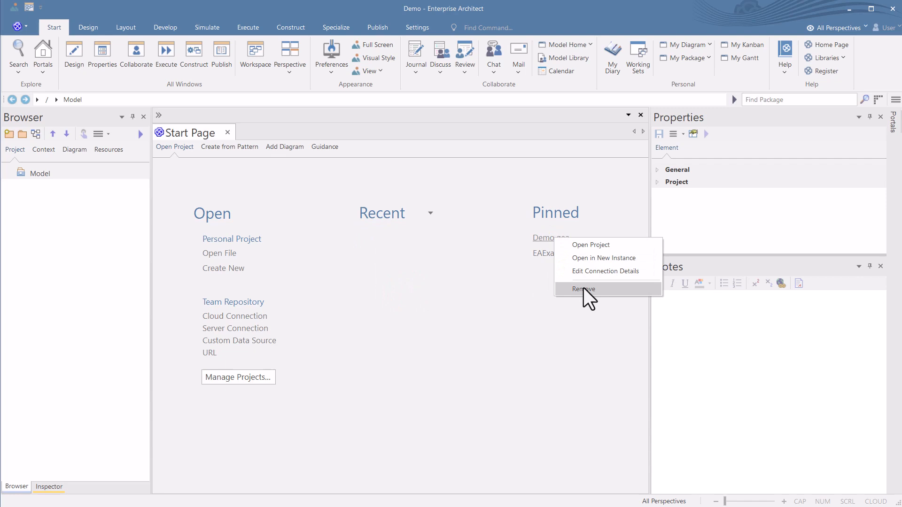
pyautogui.click(582, 288)
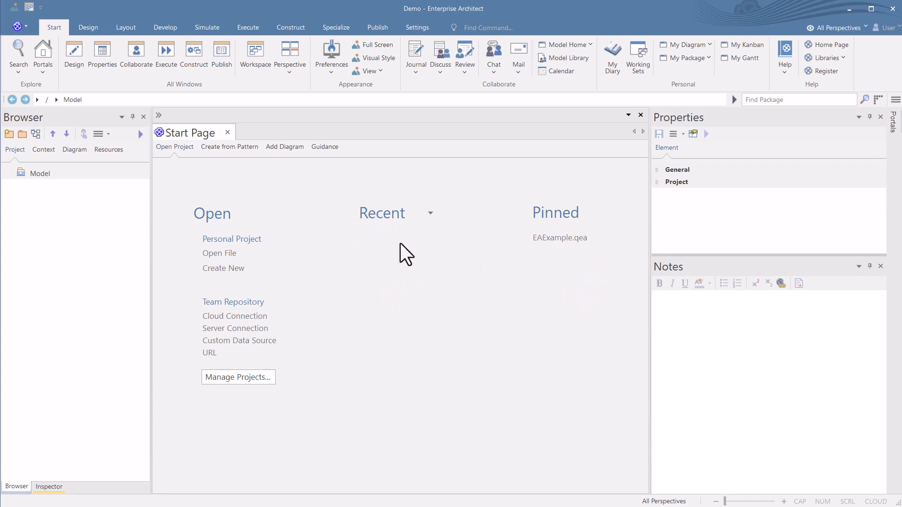
pyautogui.moveTo(213, 257)
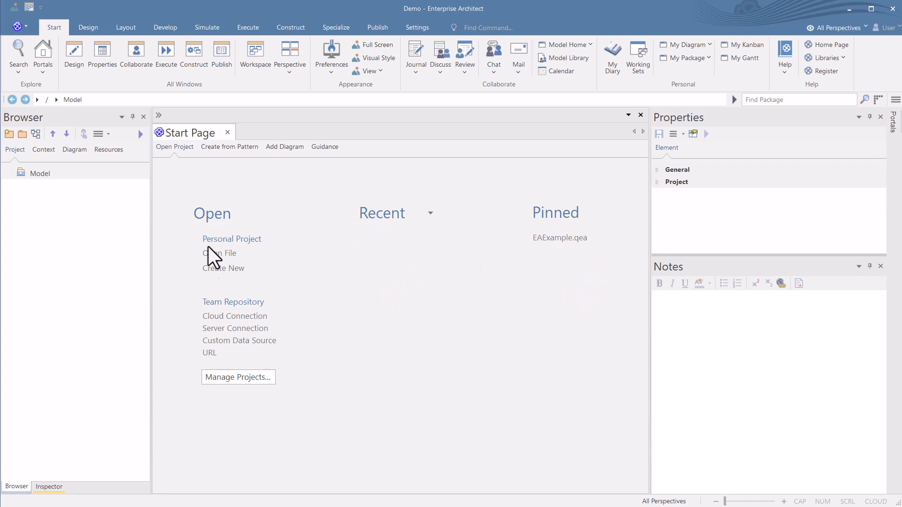
# Reopen the Demo.qea project from its file
pyautogui.click(220, 252)
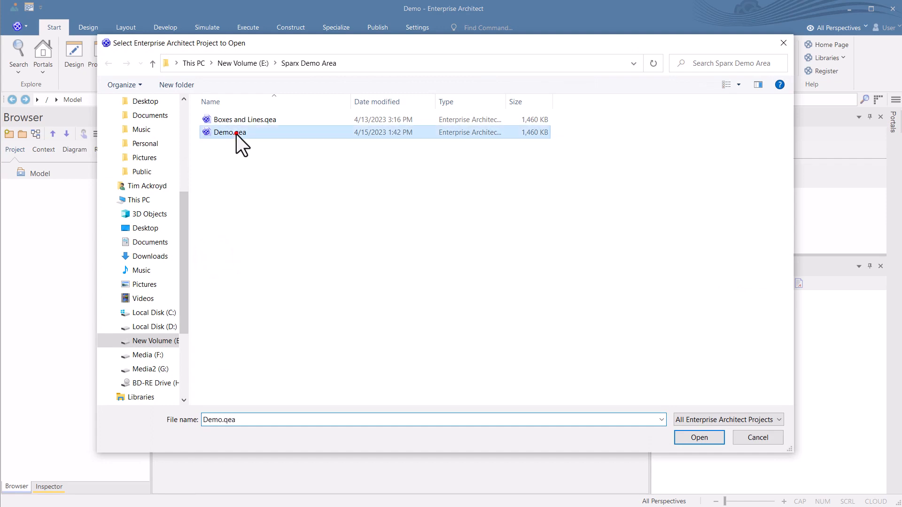
pyautogui.click(699, 438)
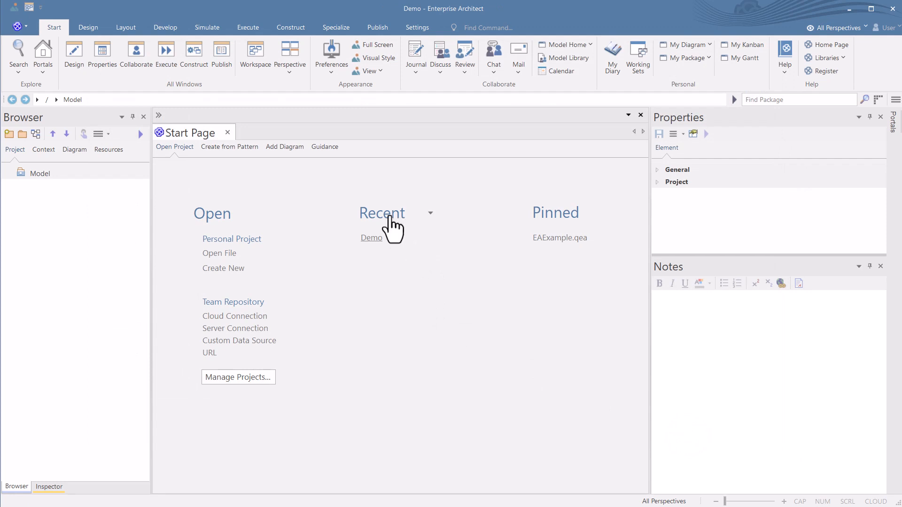
pyautogui.moveTo(561, 262)
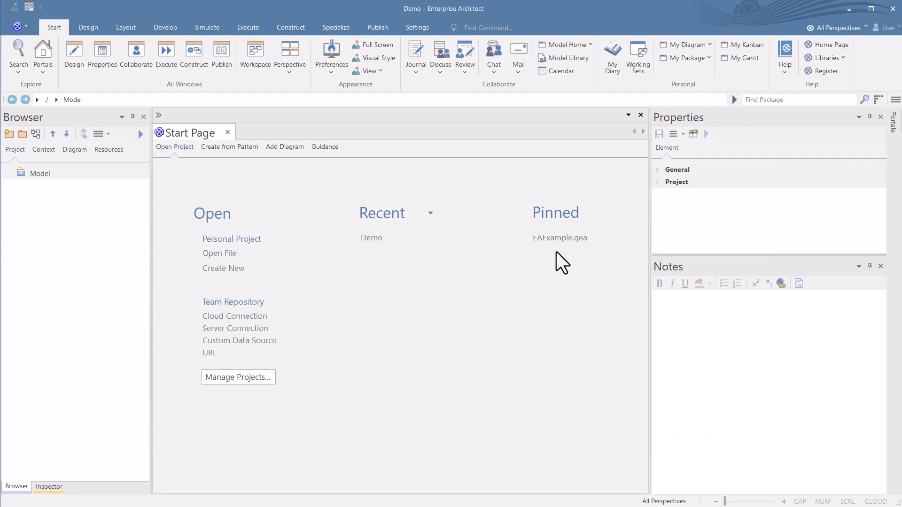
pyautogui.moveTo(227, 311)
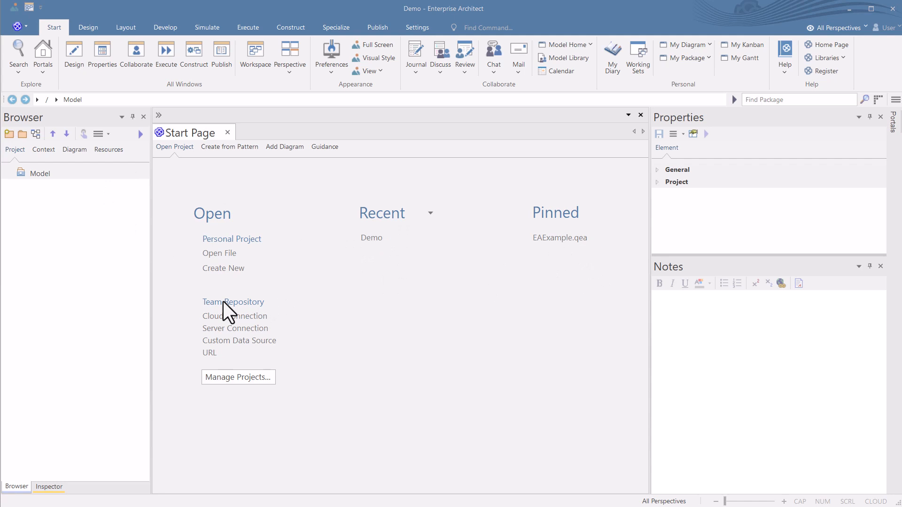
pyautogui.moveTo(239, 311)
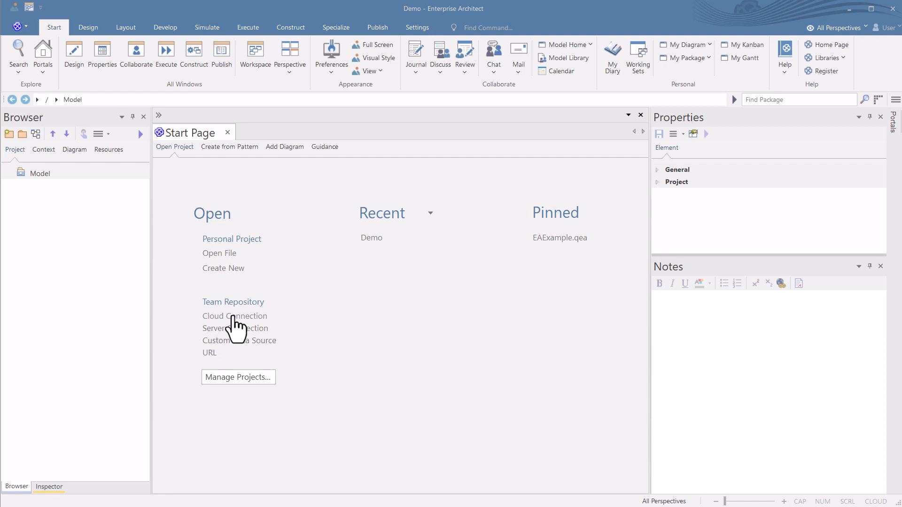
pyautogui.click(234, 316)
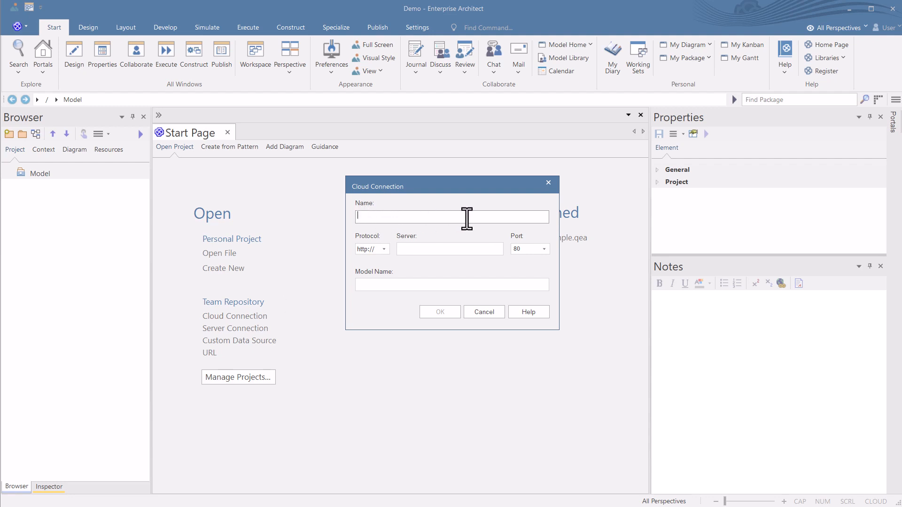
pyautogui.moveTo(401, 252)
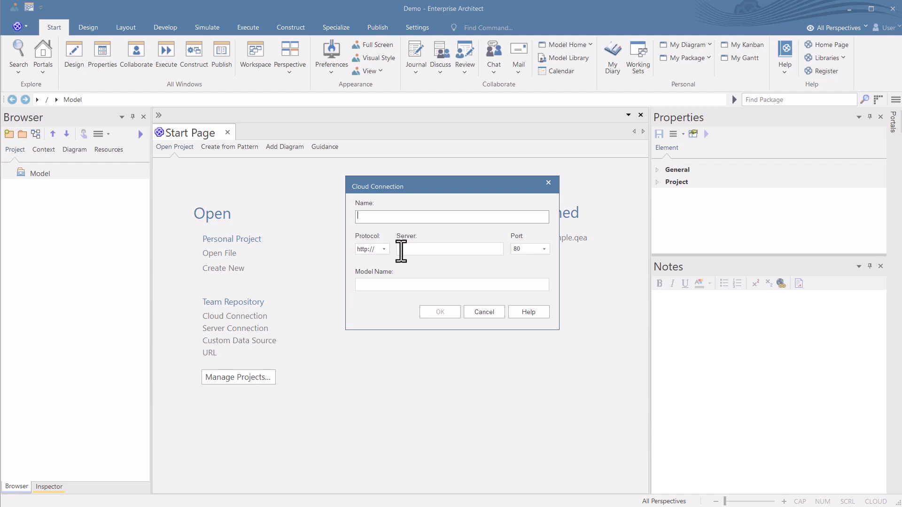
pyautogui.moveTo(563, 262)
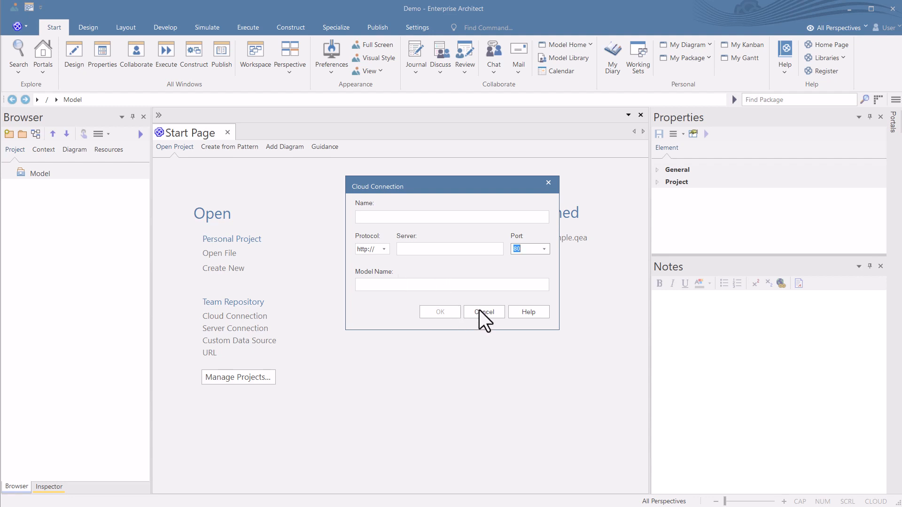
pyautogui.click(483, 312)
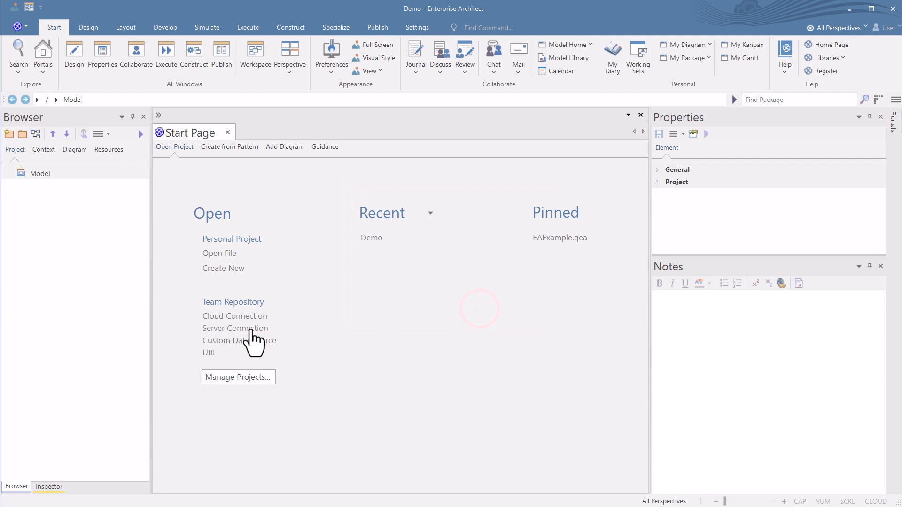
# Review server connection settings for MariaDB and Microsoft SQL Server, then close without connecting
pyautogui.click(235, 328)
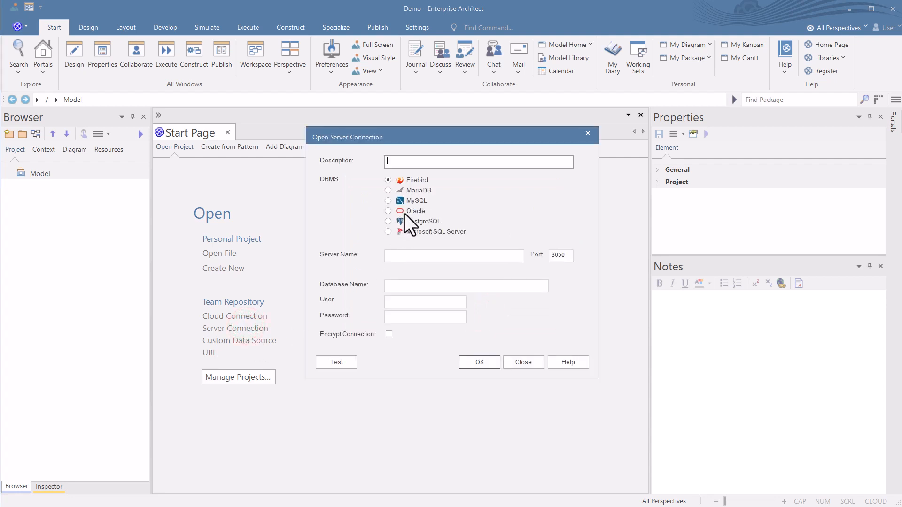
pyautogui.moveTo(409, 191)
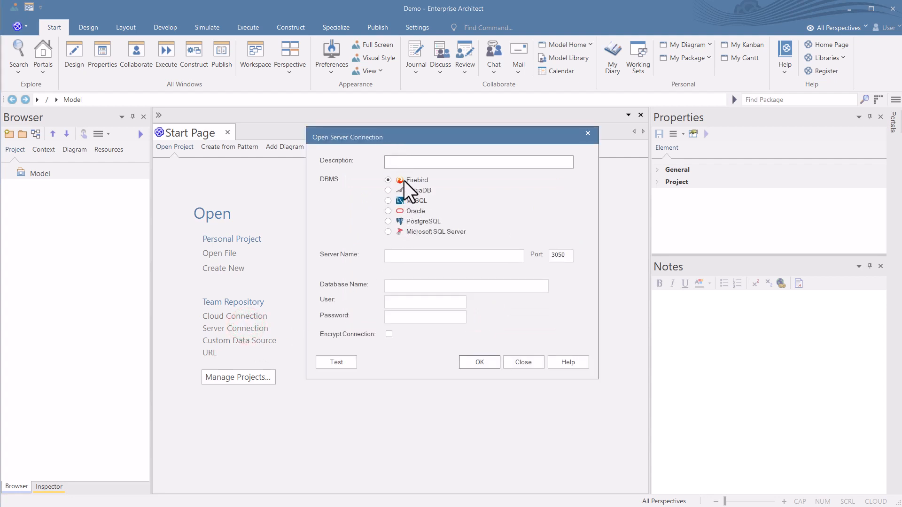
pyautogui.moveTo(422, 229)
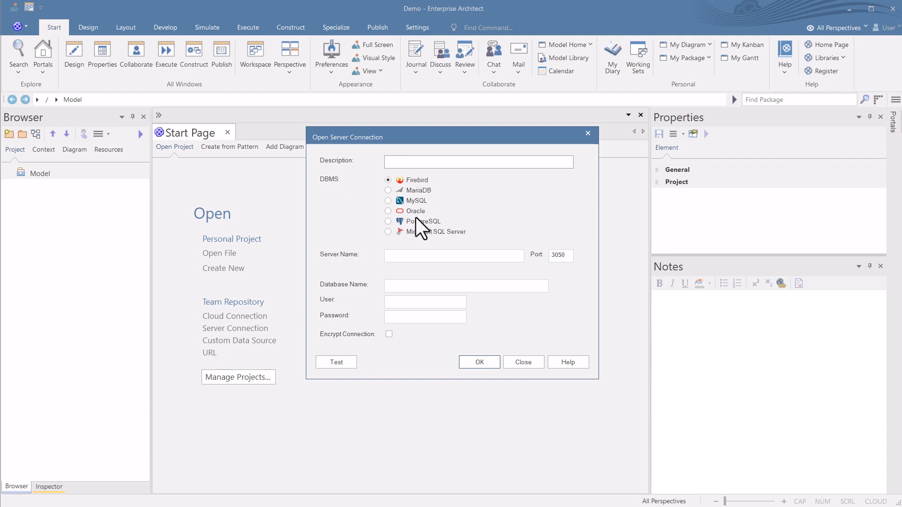
pyautogui.moveTo(436, 217)
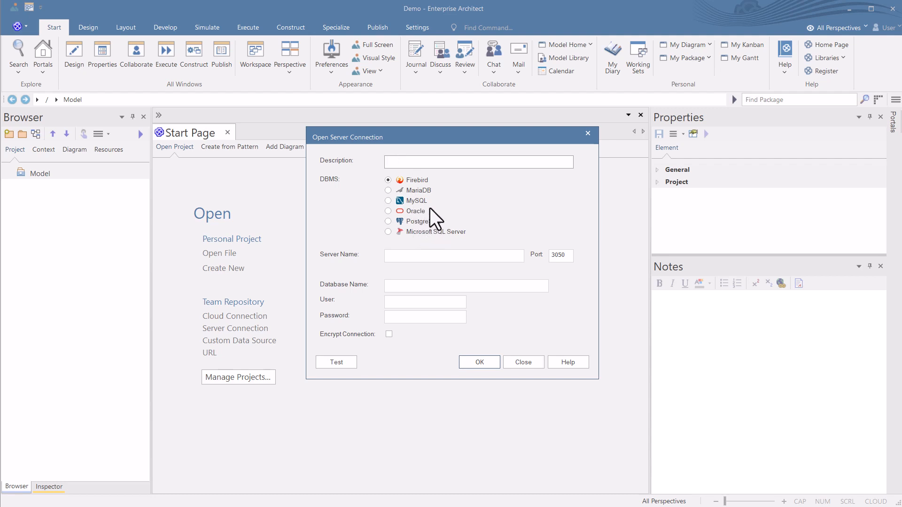
pyautogui.click(389, 191)
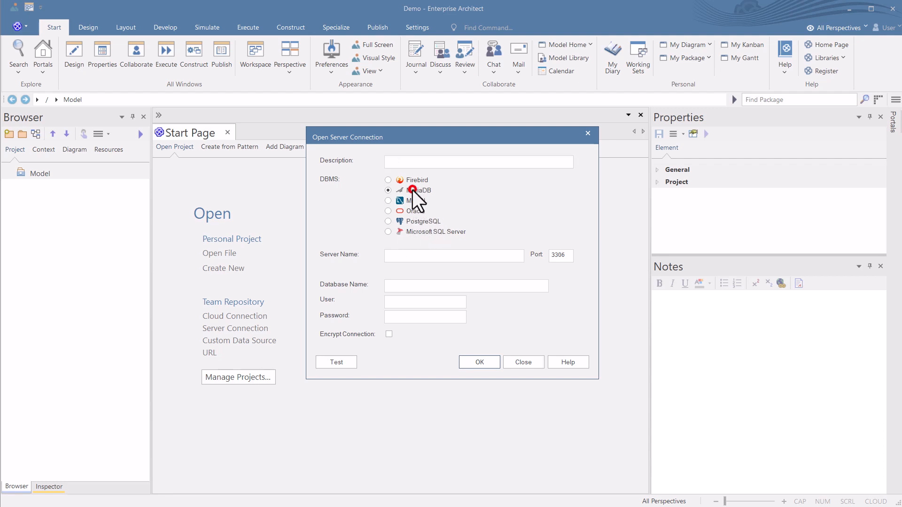
pyautogui.click(389, 231)
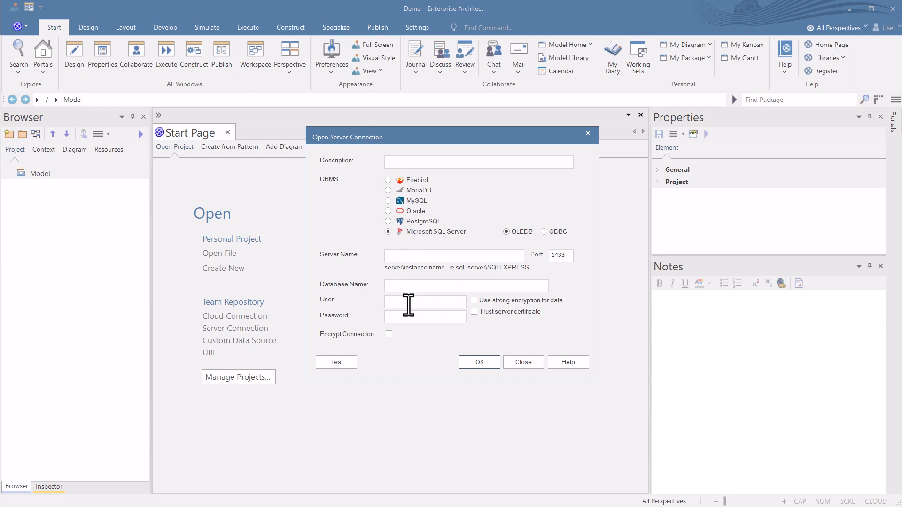
pyautogui.moveTo(439, 371)
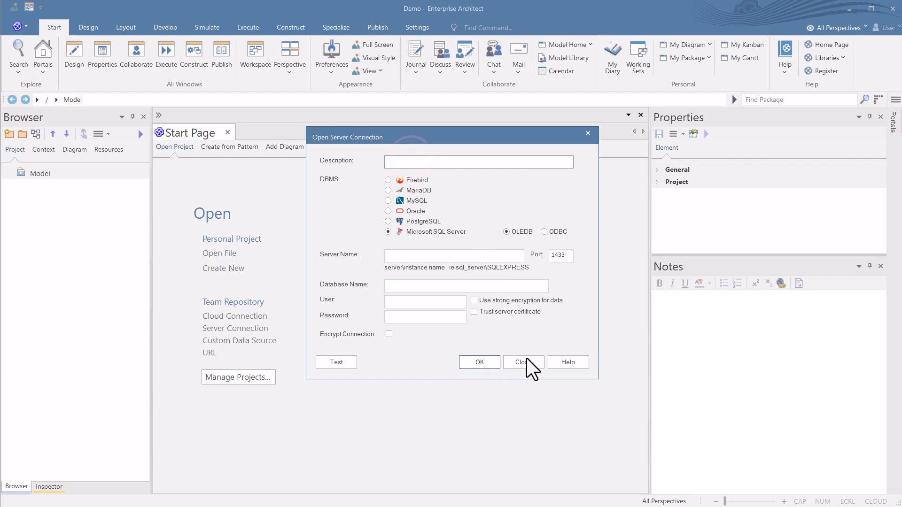
pyautogui.click(522, 361)
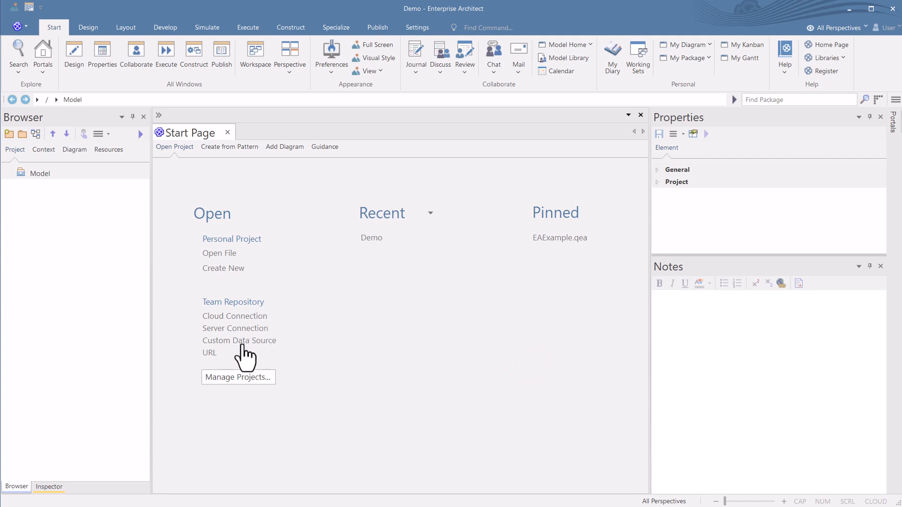
pyautogui.click(239, 340)
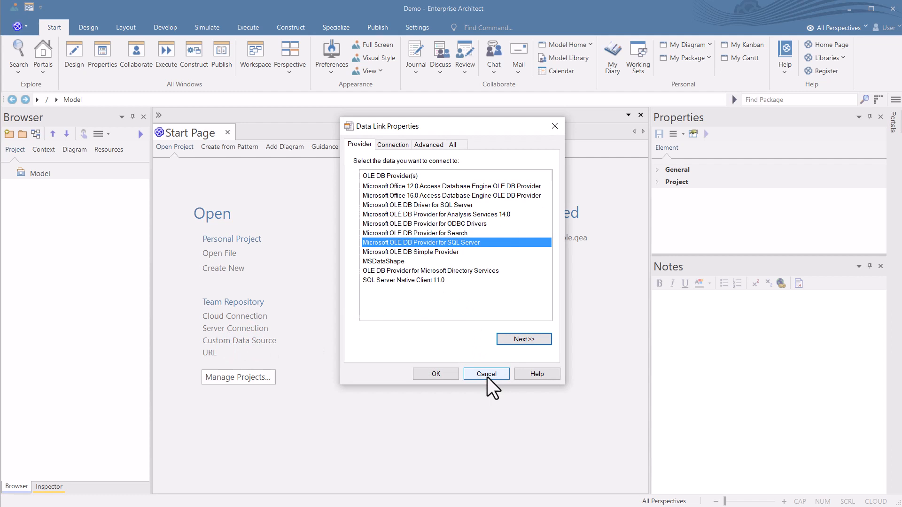
pyautogui.click(486, 373)
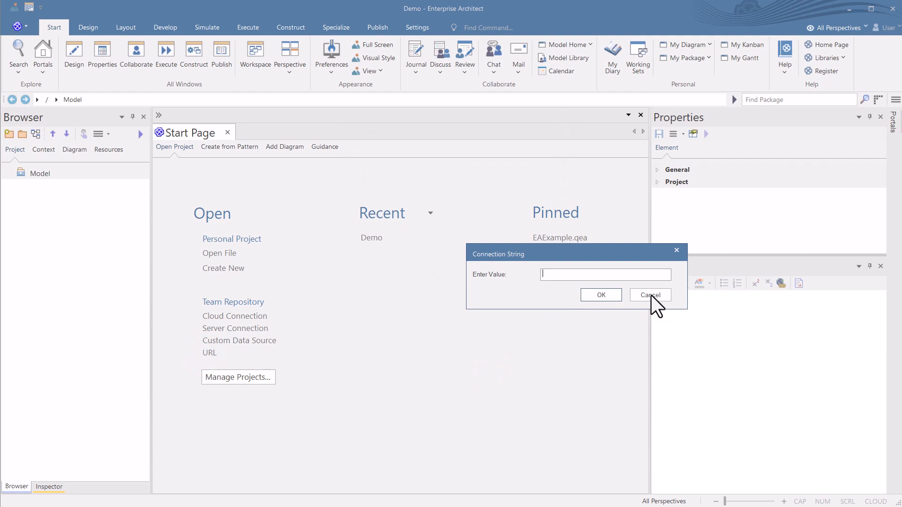
pyautogui.click(650, 294)
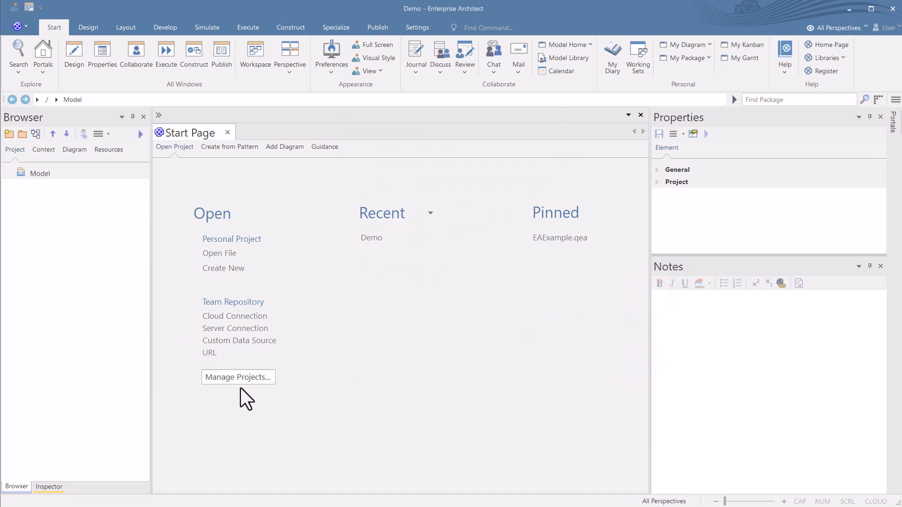
pyautogui.click(238, 377)
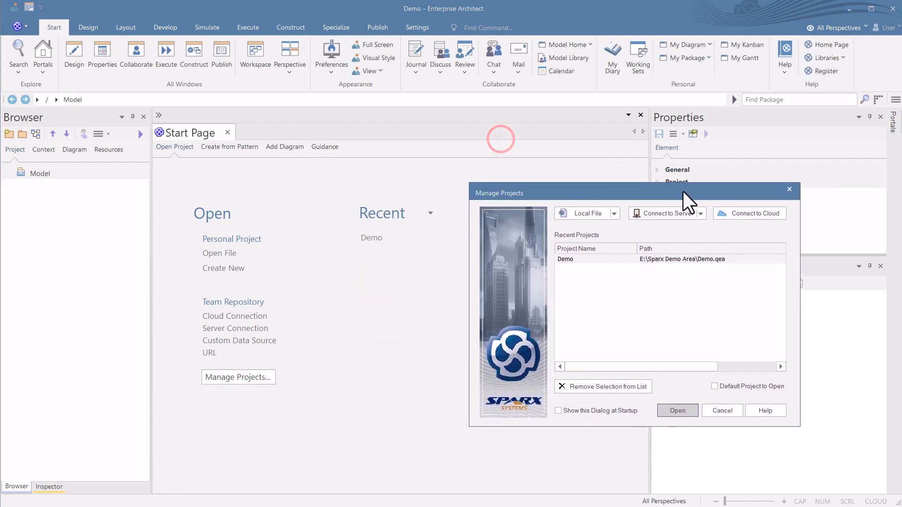
pyautogui.moveTo(613, 204)
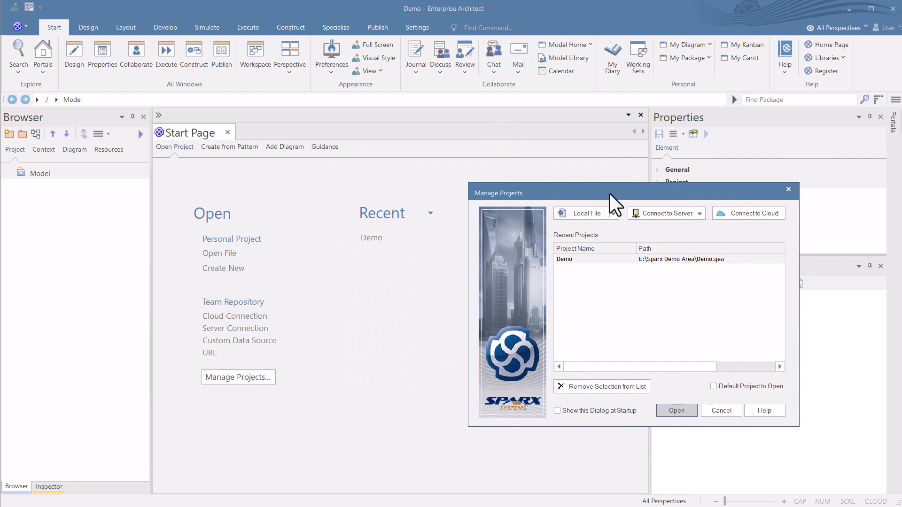
pyautogui.moveTo(650, 323)
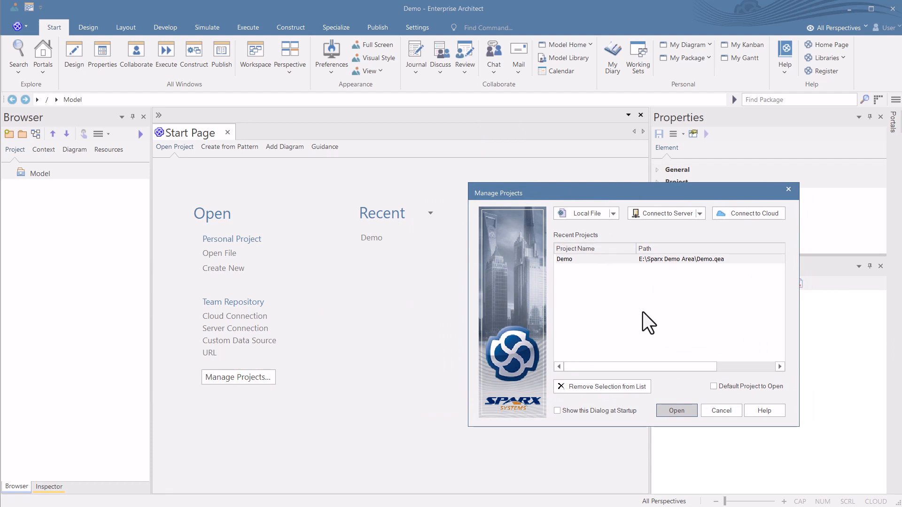
pyautogui.moveTo(600, 301)
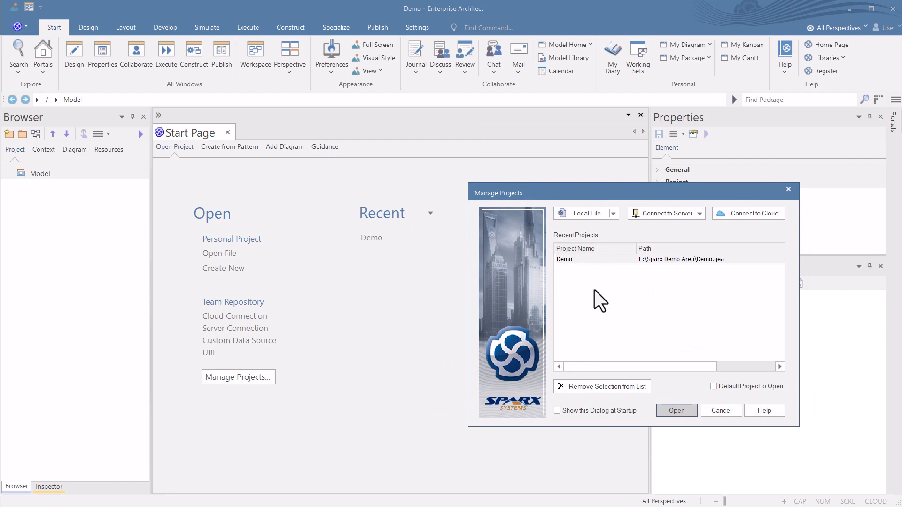
pyautogui.moveTo(624, 354)
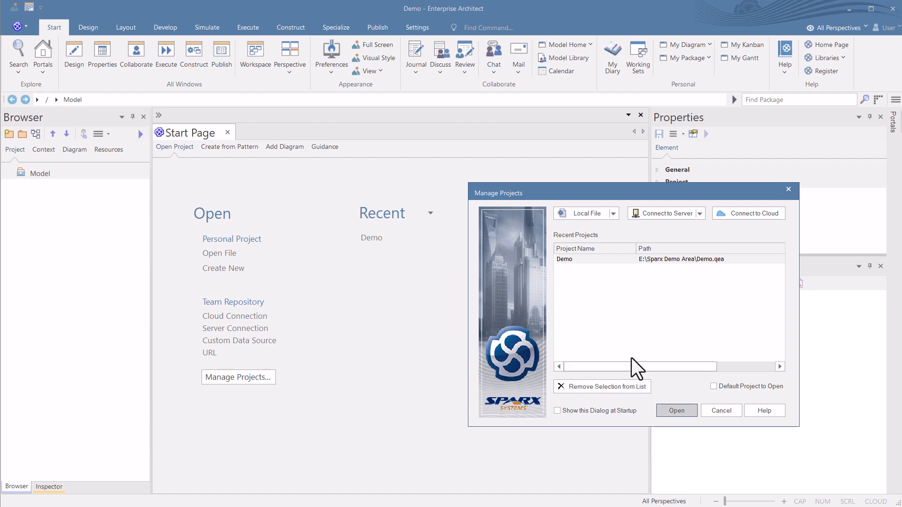
pyautogui.click(666, 213)
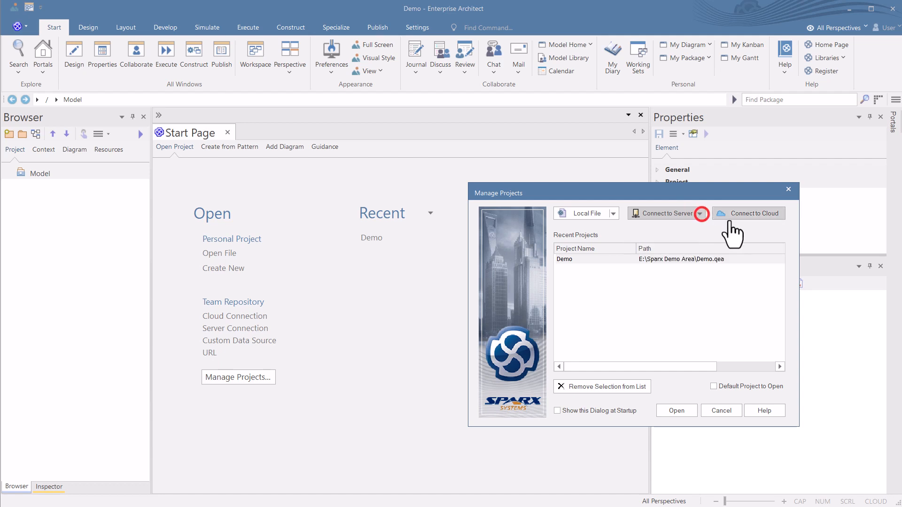
pyautogui.click(753, 213)
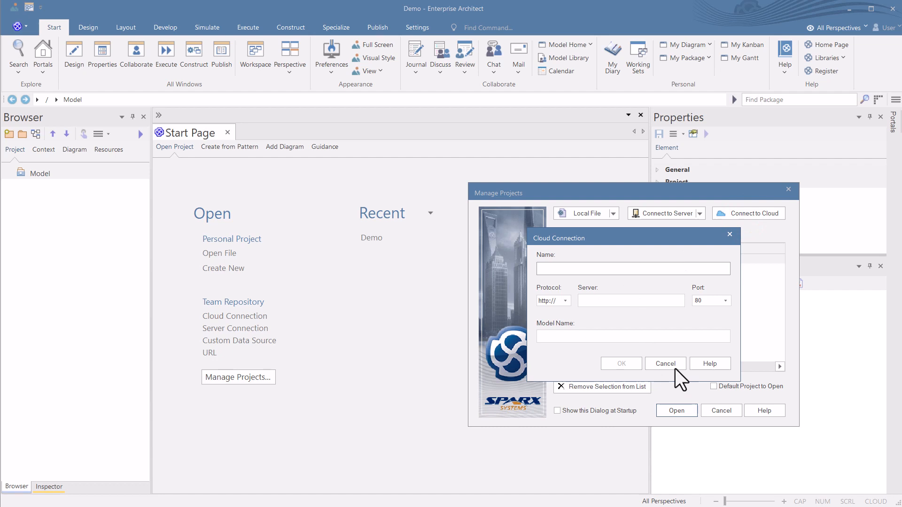
pyautogui.click(664, 364)
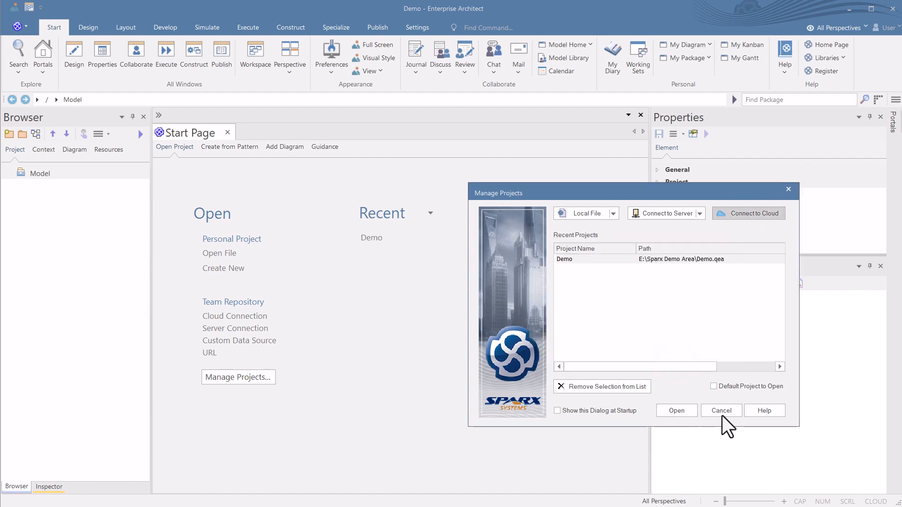
pyautogui.click(721, 411)
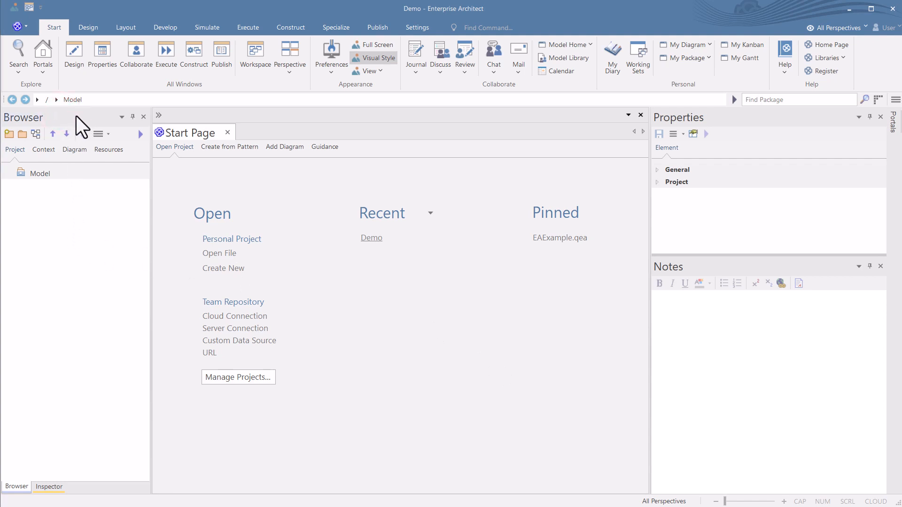
pyautogui.moveTo(68, 131)
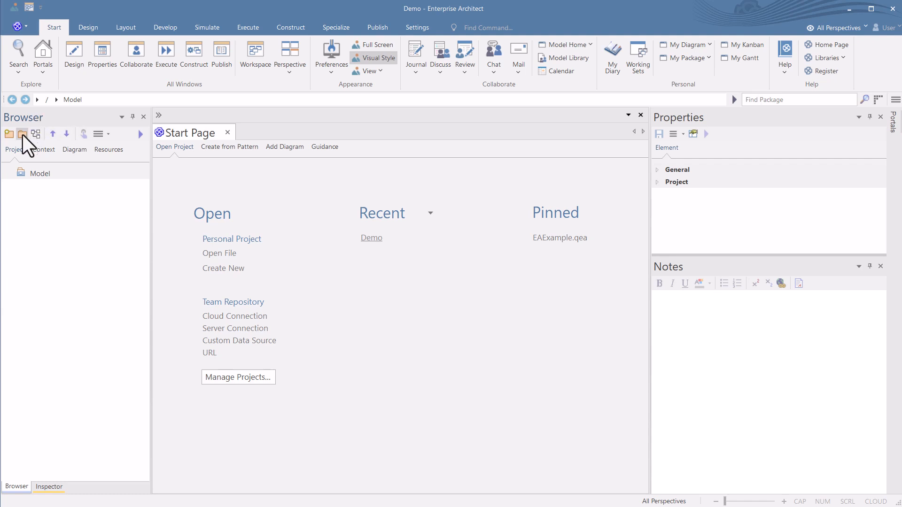
# Add package Package1 under Model with Create Diagram selected, reaching the diagram type choice
pyautogui.click(21, 134)
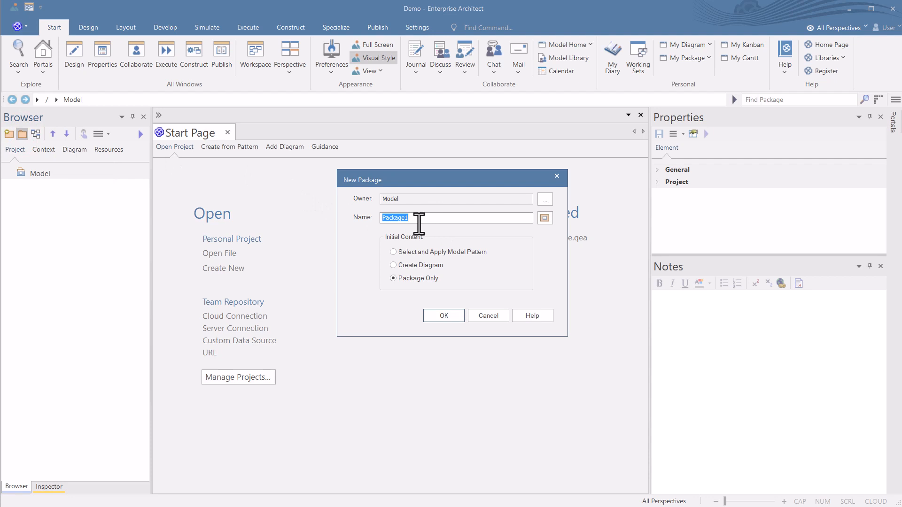
pyautogui.moveTo(438, 261)
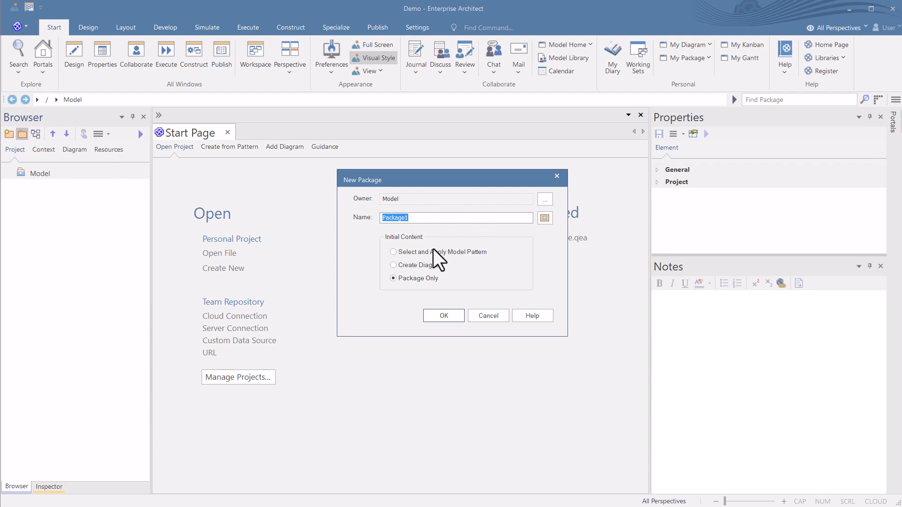
pyautogui.click(393, 265)
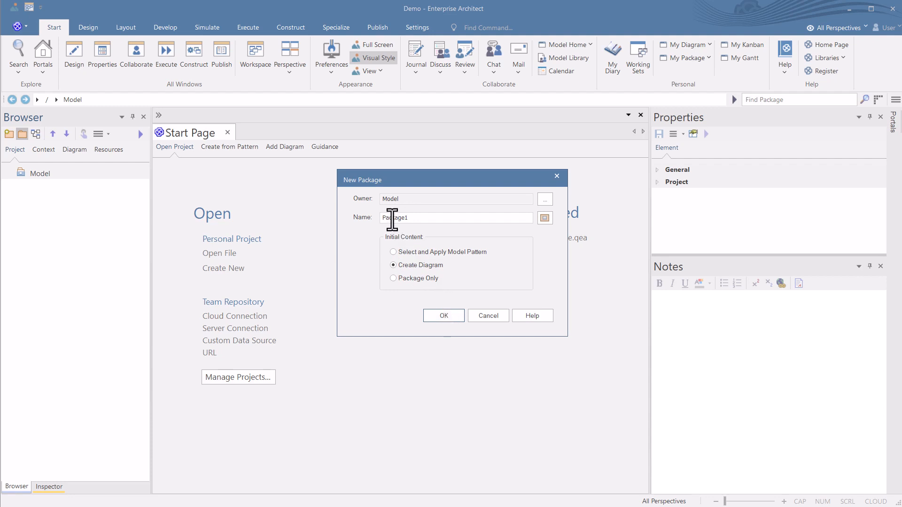
pyautogui.click(442, 316)
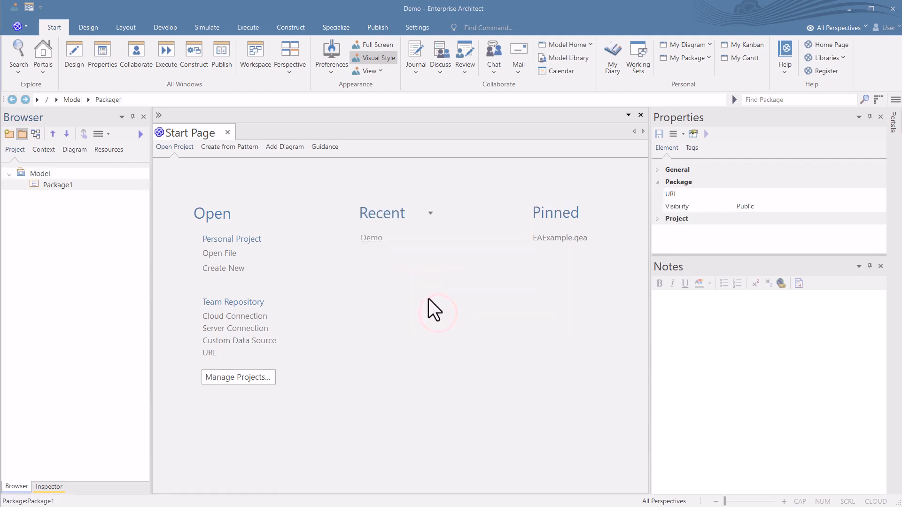
pyautogui.click(284, 147)
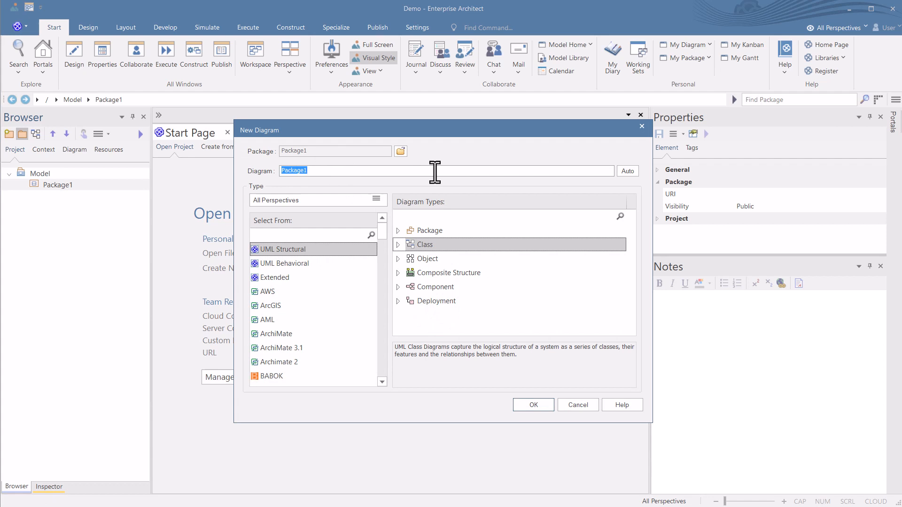
pyautogui.moveTo(342, 158)
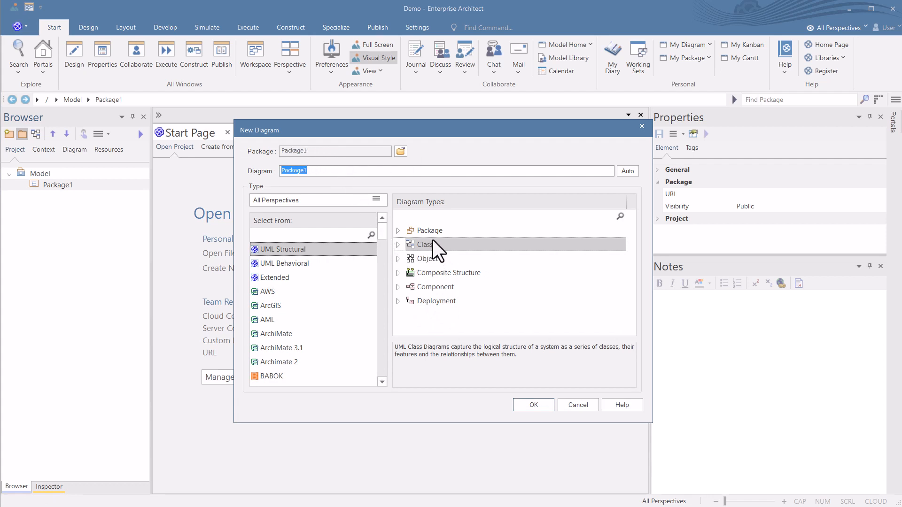
# Create a UML Structural Class diagram named Package1 and open its empty canvas
pyautogui.click(286, 263)
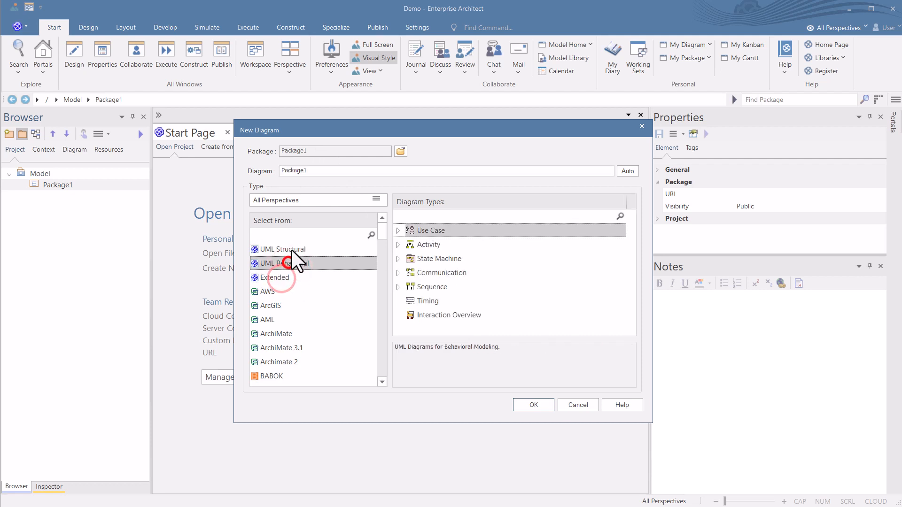
pyautogui.click(284, 249)
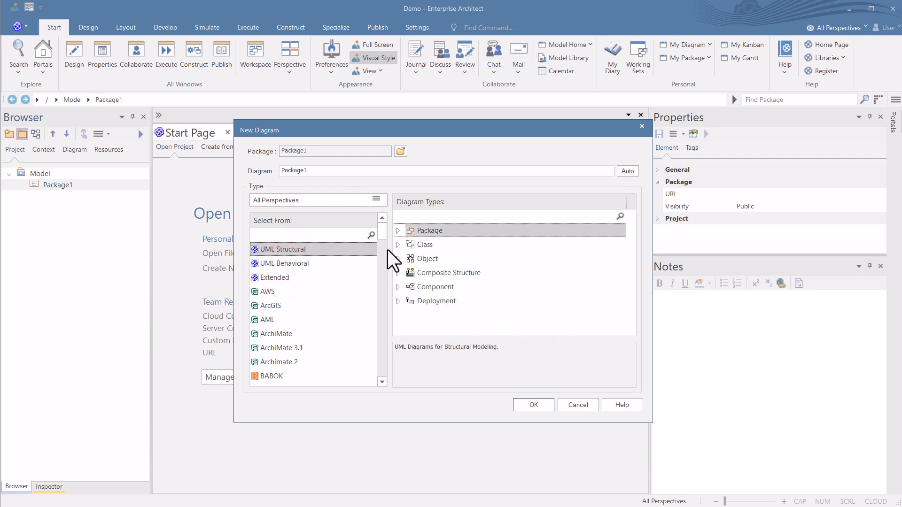
pyautogui.click(427, 244)
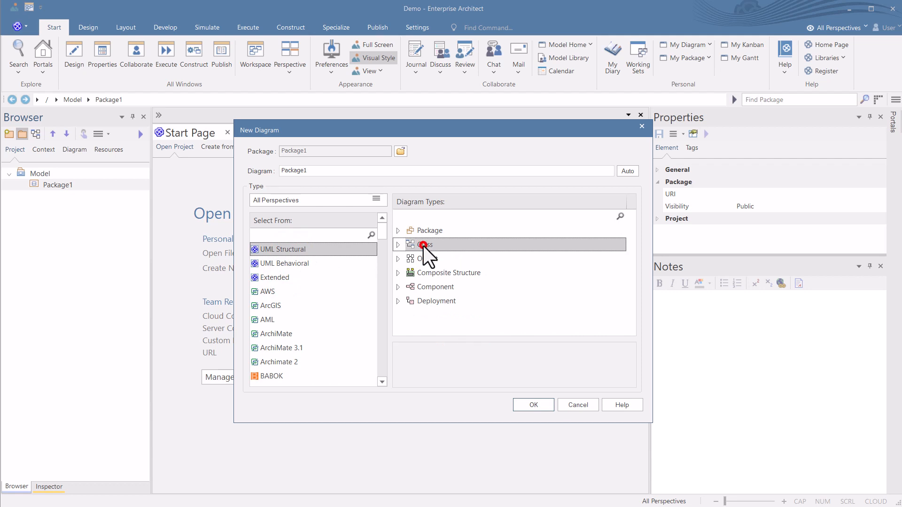
pyautogui.click(531, 404)
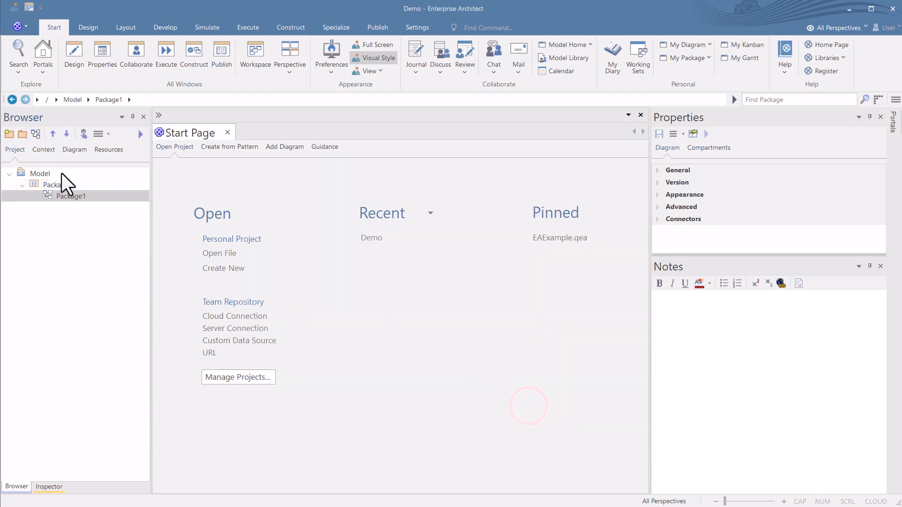
pyautogui.doubleClick(71, 197)
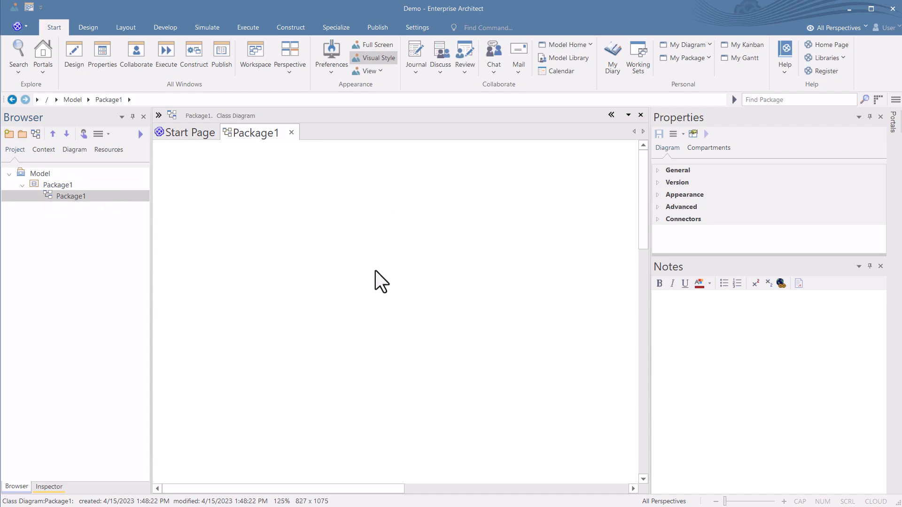
pyautogui.moveTo(394, 256)
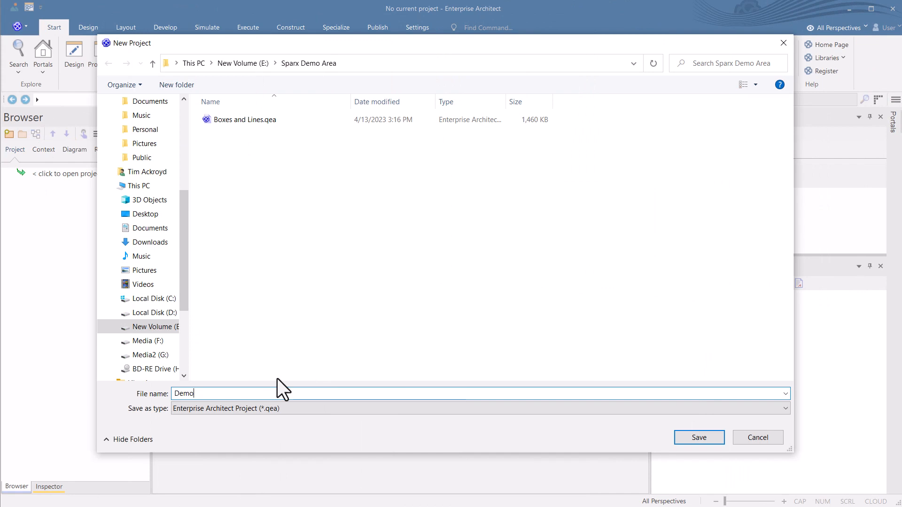
# Undock the Browser window so the model tree floats over the Package1 diagram
pyautogui.click(698, 437)
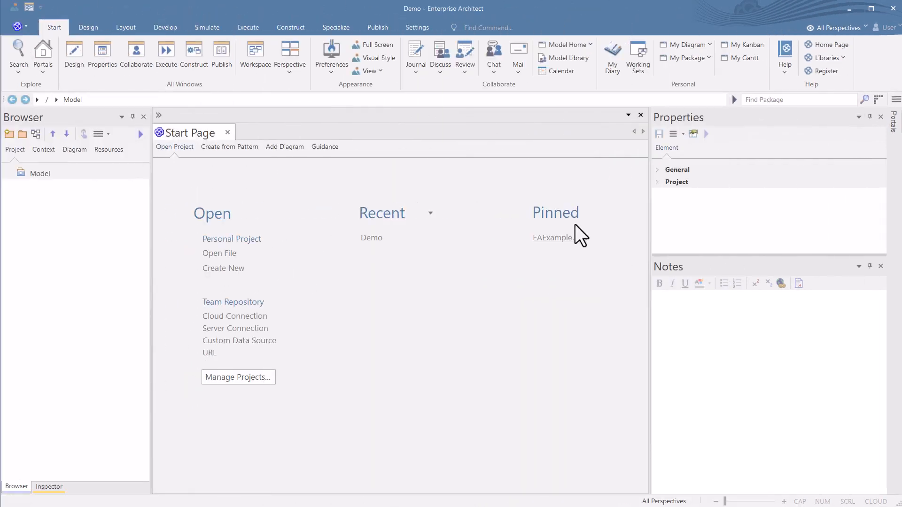
pyautogui.click(235, 328)
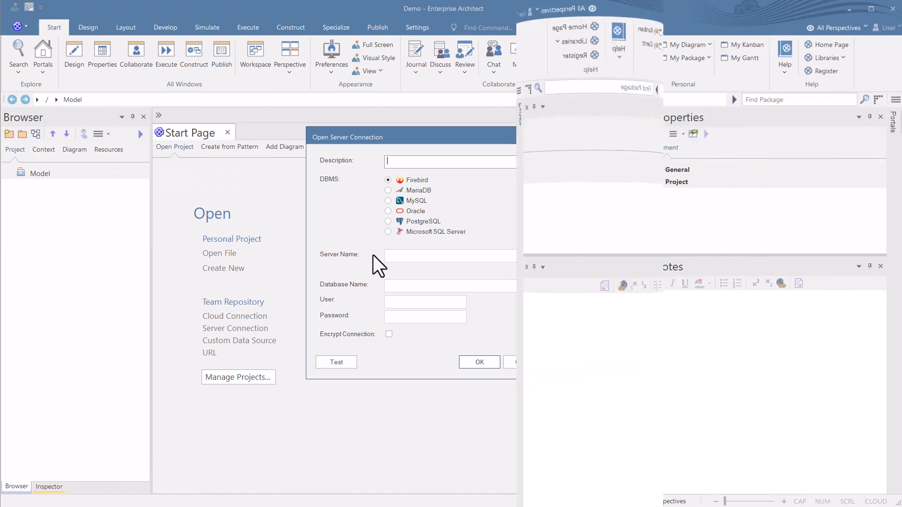
pyautogui.click(238, 377)
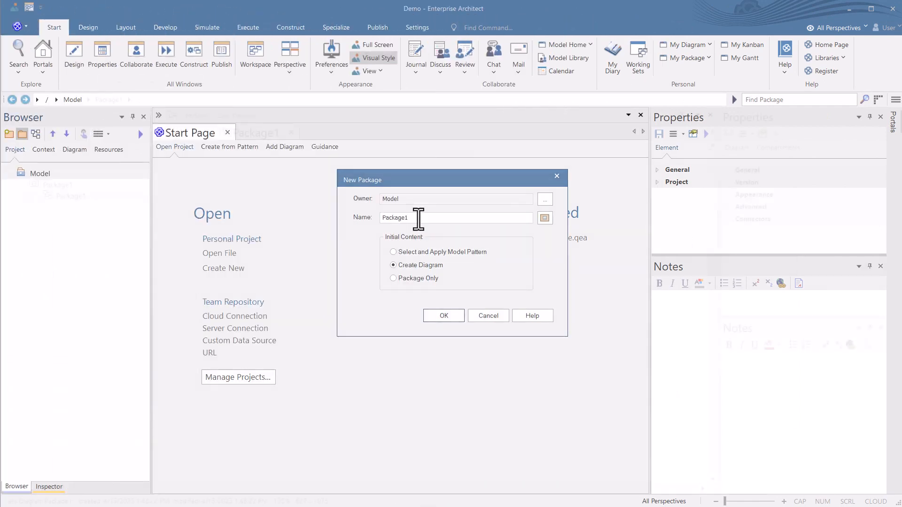
pyautogui.click(442, 316)
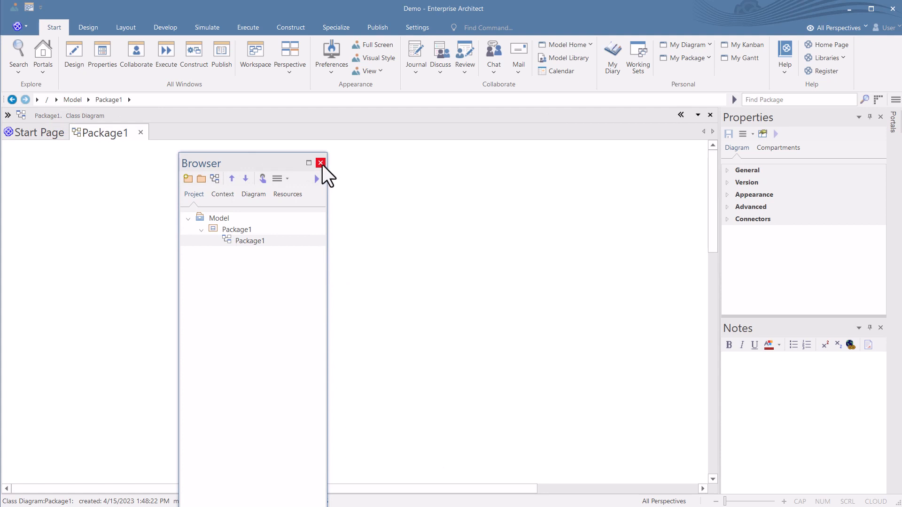
# Close the floating Browser, apply the Default workspace layout and close the loose Package1 diagram window
pyautogui.click(321, 163)
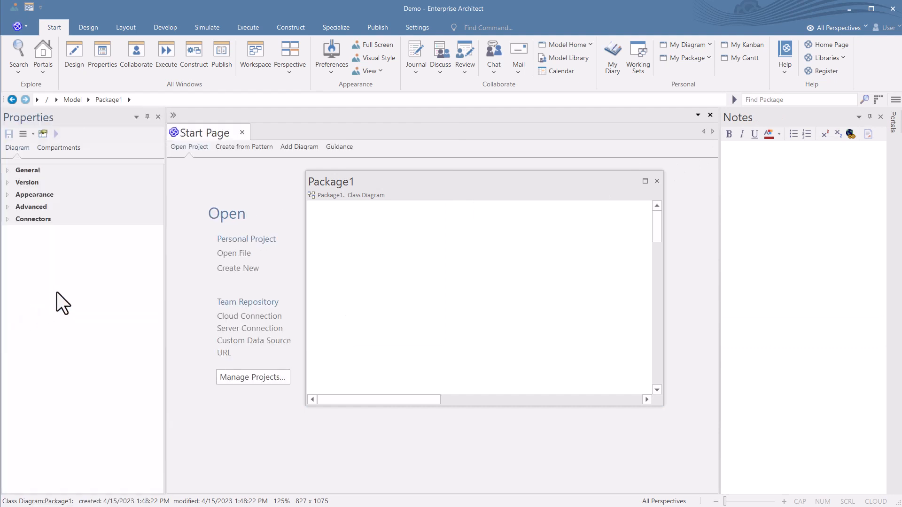
pyautogui.moveTo(292, 178)
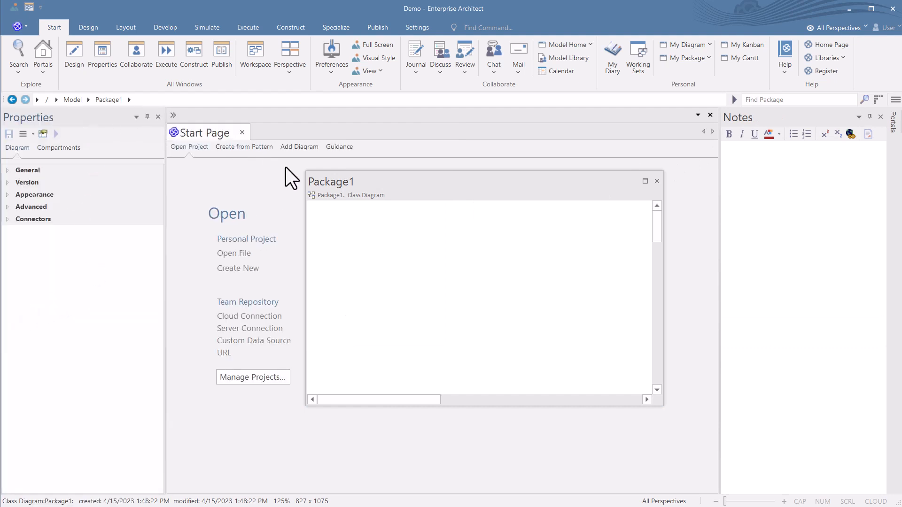
pyautogui.moveTo(125, 27)
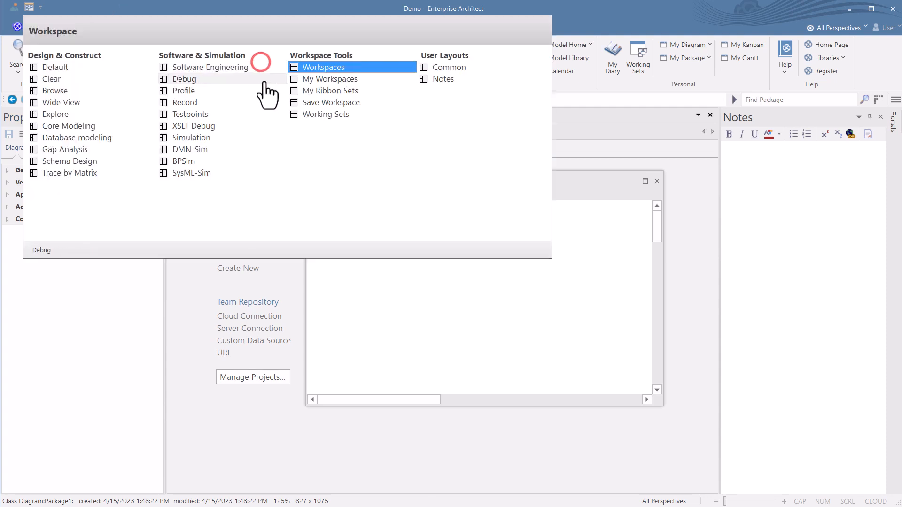
pyautogui.click(322, 66)
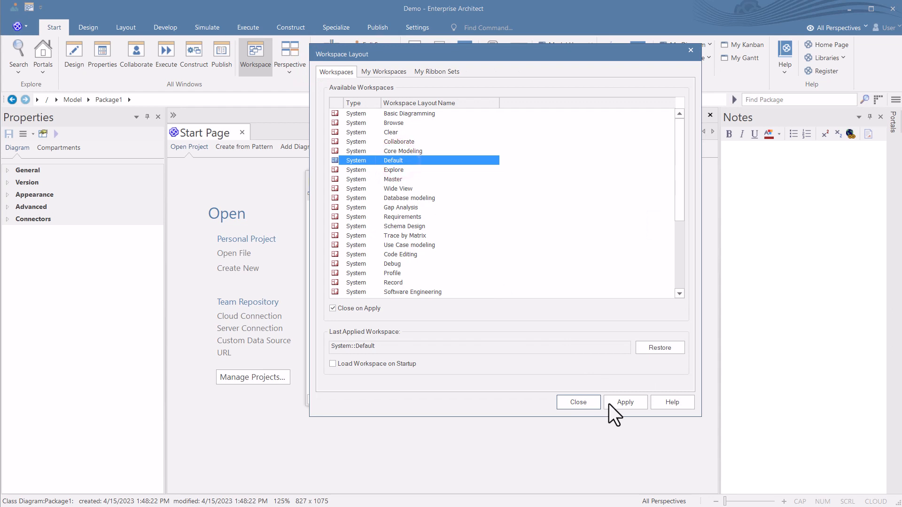
pyautogui.click(626, 402)
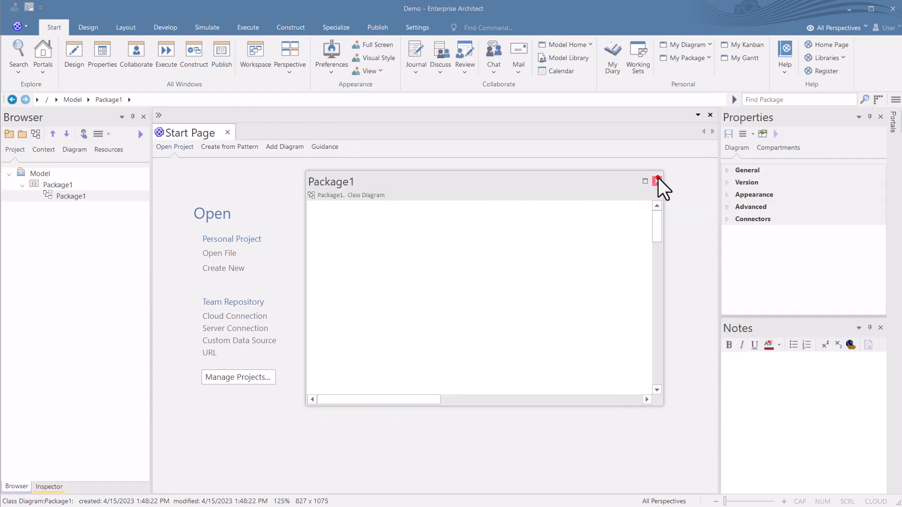
pyautogui.click(658, 180)
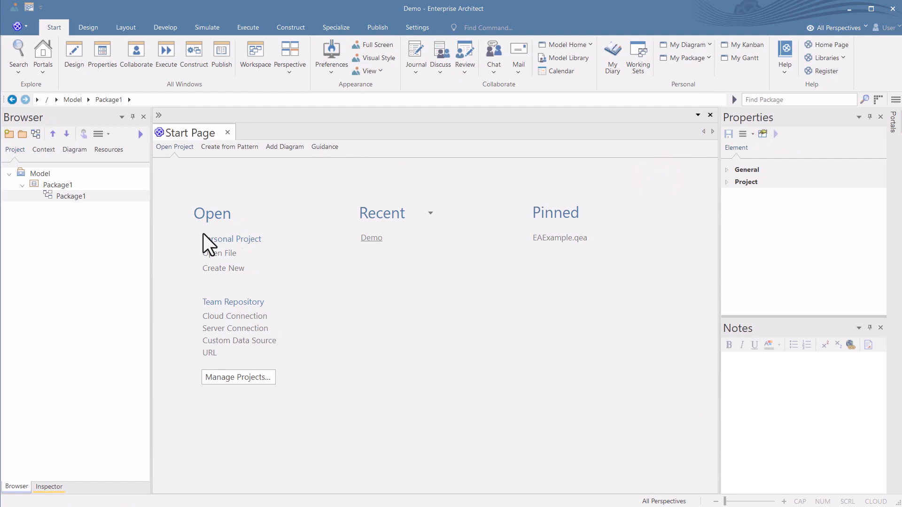
pyautogui.moveTo(163, 260)
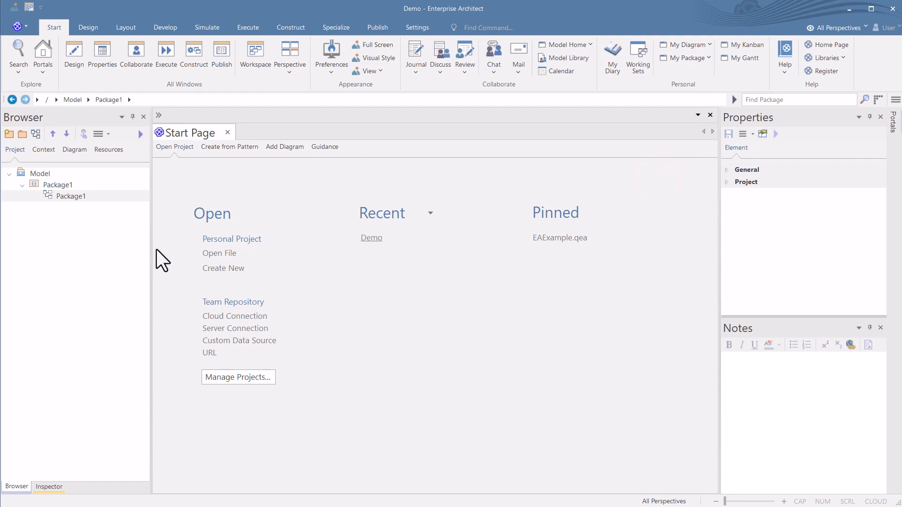
pyautogui.moveTo(161, 257)
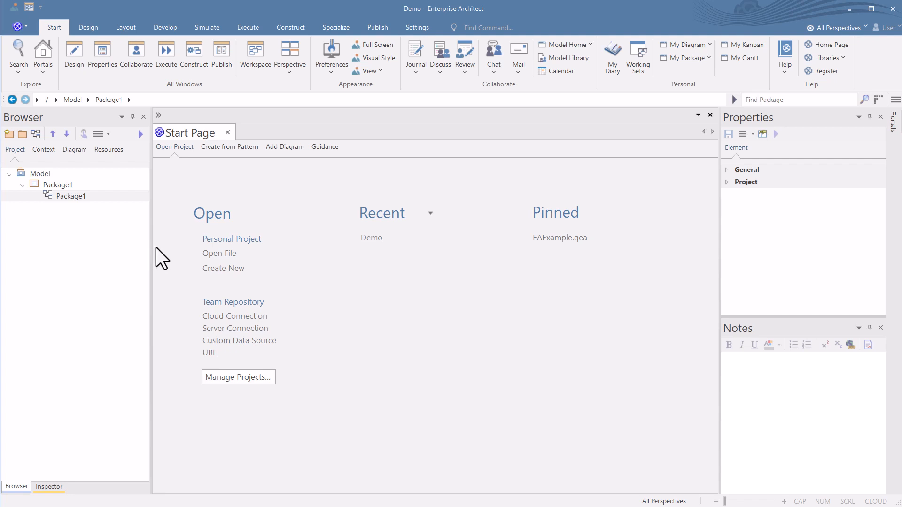
pyautogui.moveTo(190, 143)
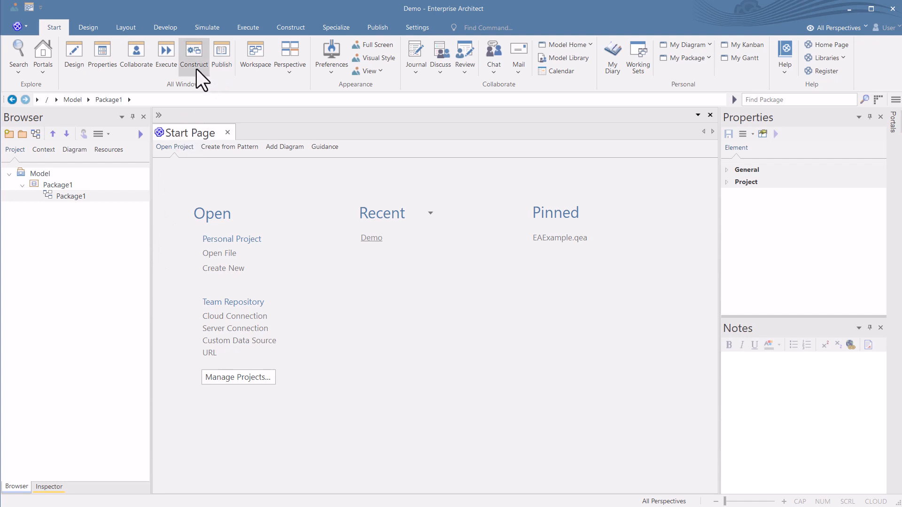
pyautogui.moveTo(195, 55)
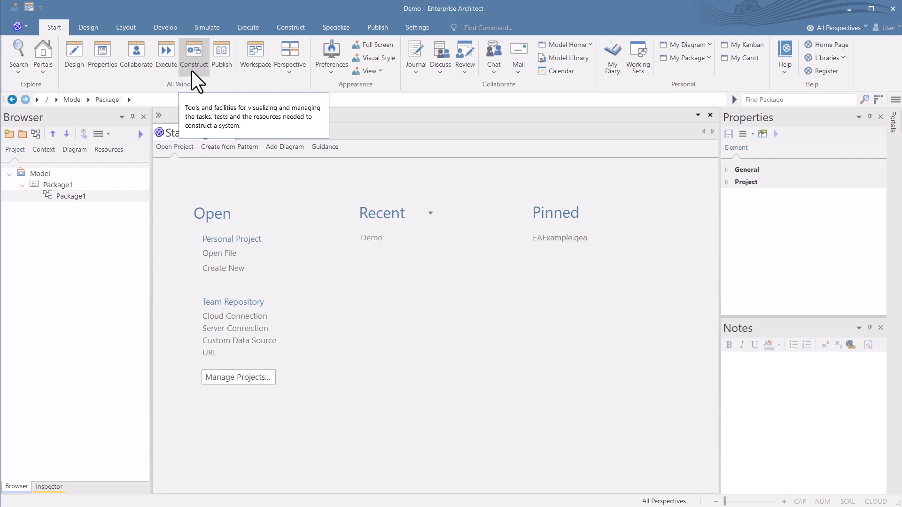
pyautogui.moveTo(199, 84)
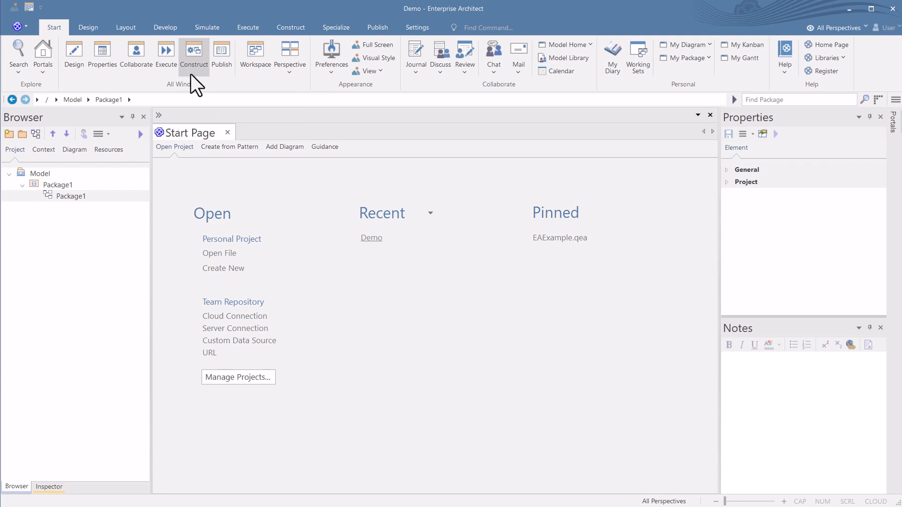
pyautogui.moveTo(291, 174)
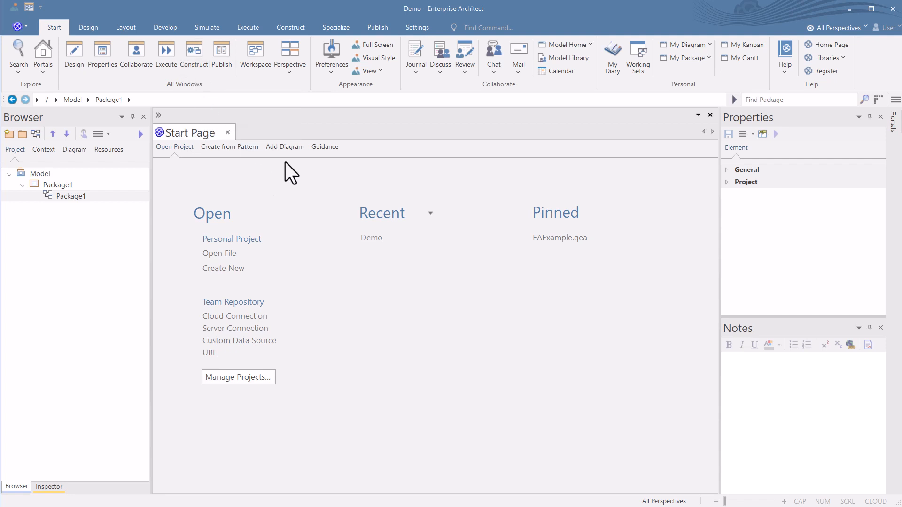
pyautogui.moveTo(311, 164)
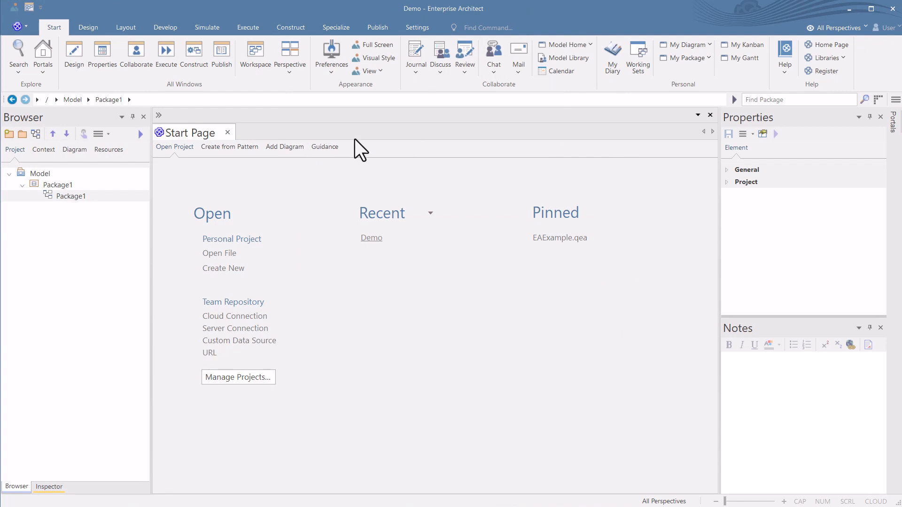
pyautogui.moveTo(222, 54)
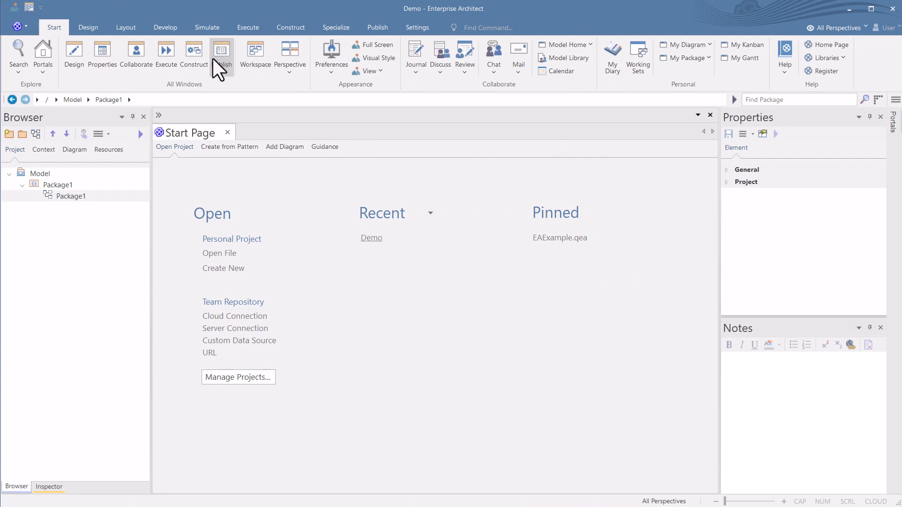
pyautogui.moveTo(222, 54)
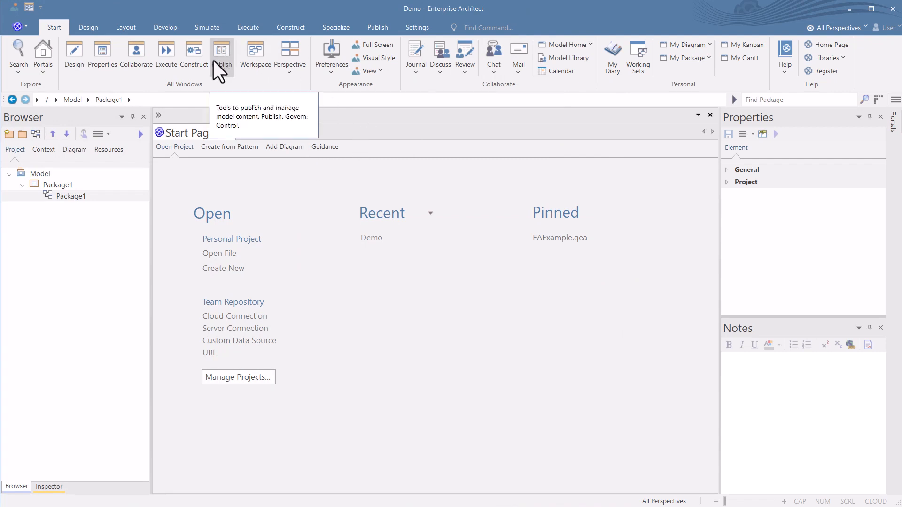